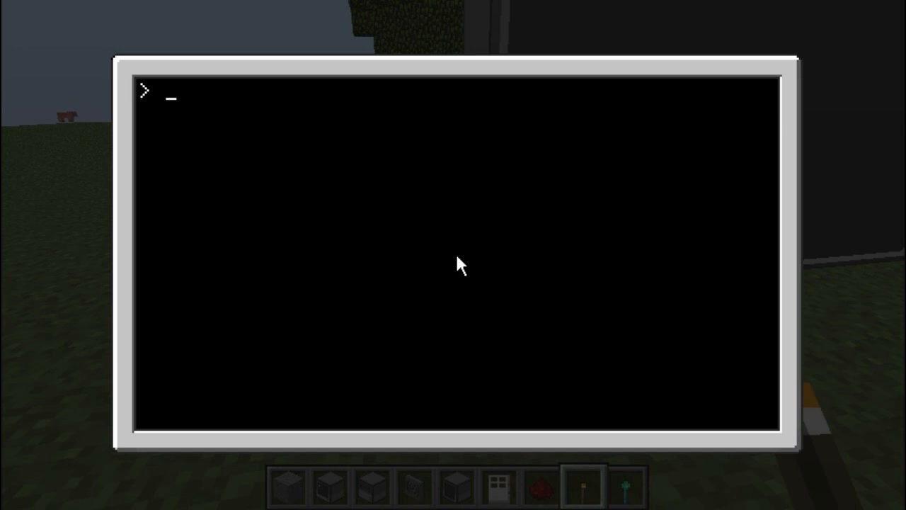
# Add term.clear() and term.setCursorPos(1,1) above print("hello") in prog, save, and rerun it
pyautogui.write('prog')
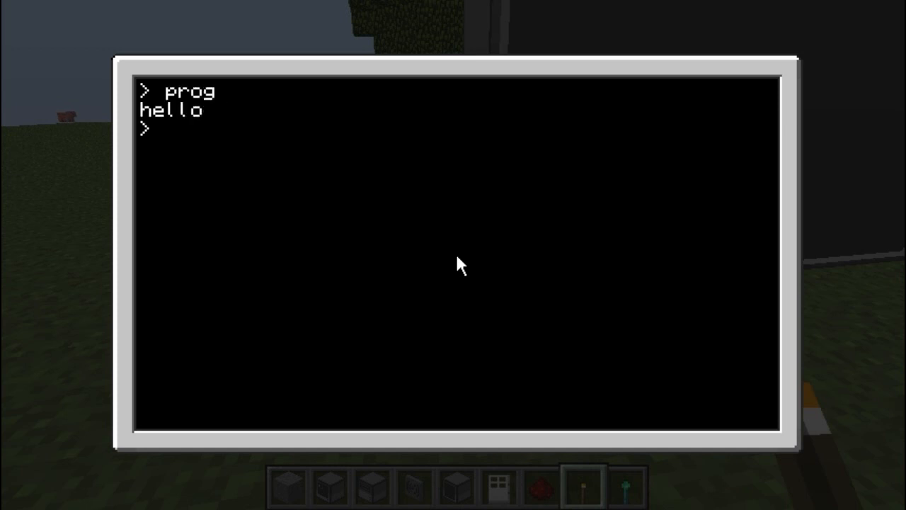
pyautogui.write('edit')
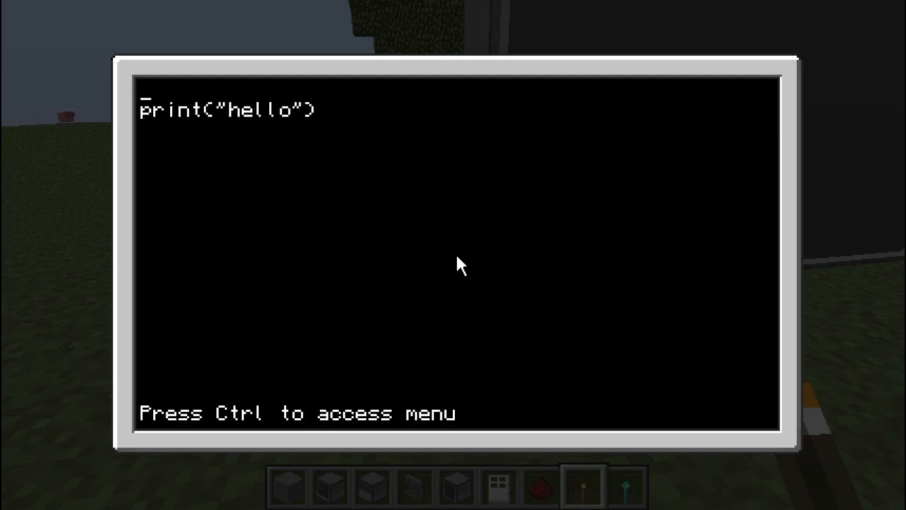
pyautogui.write('term.clear(')
pyautogui.write('term.se')
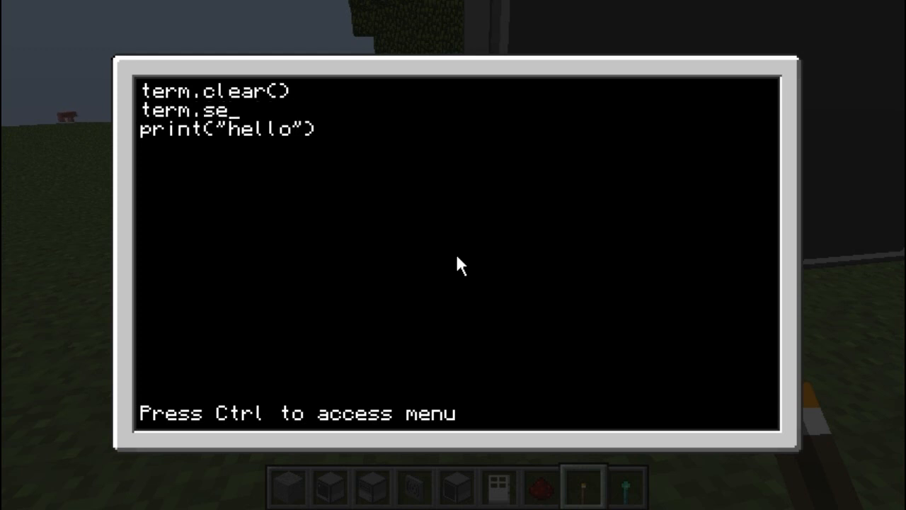
pyautogui.write('tCursorPos')
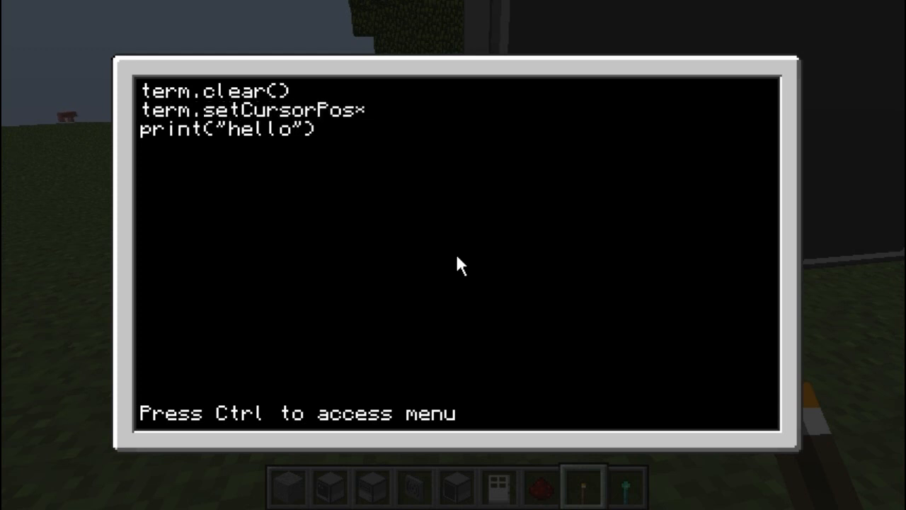
pyautogui.write('(1,1')
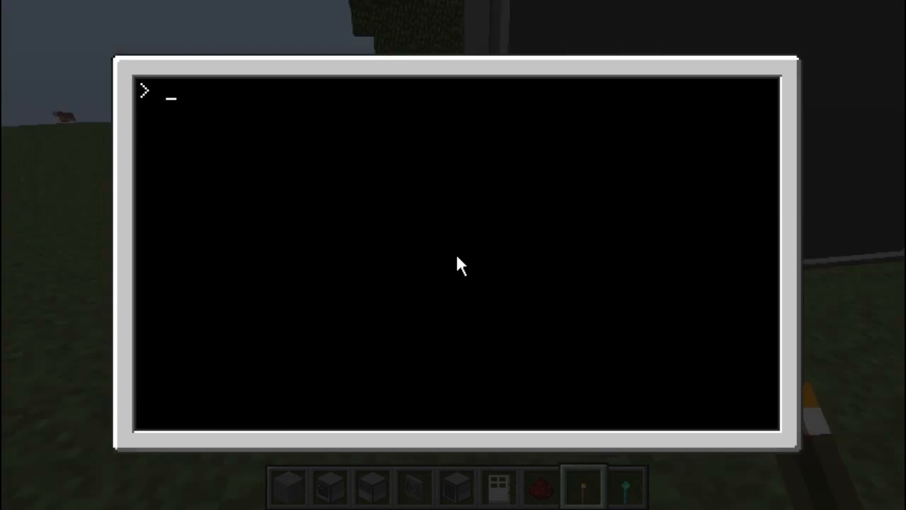
pyautogui.write('hello')
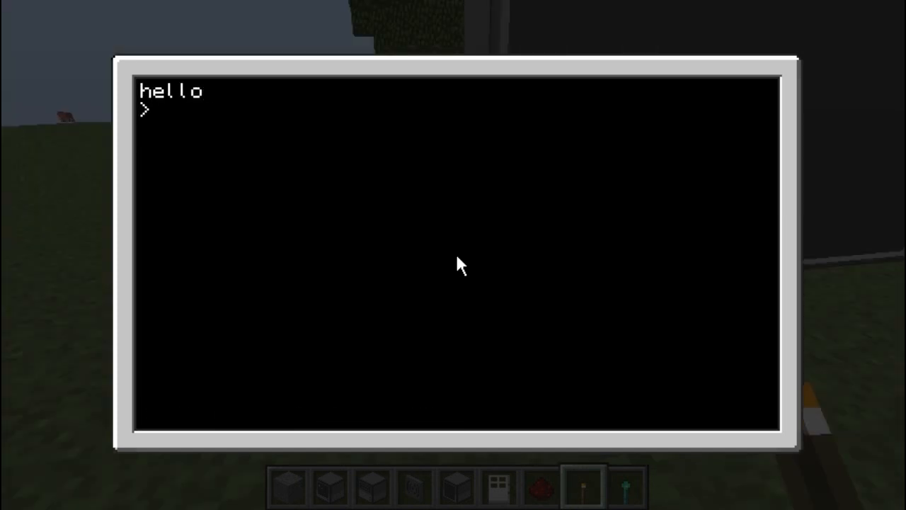
pyautogui.write('prog')
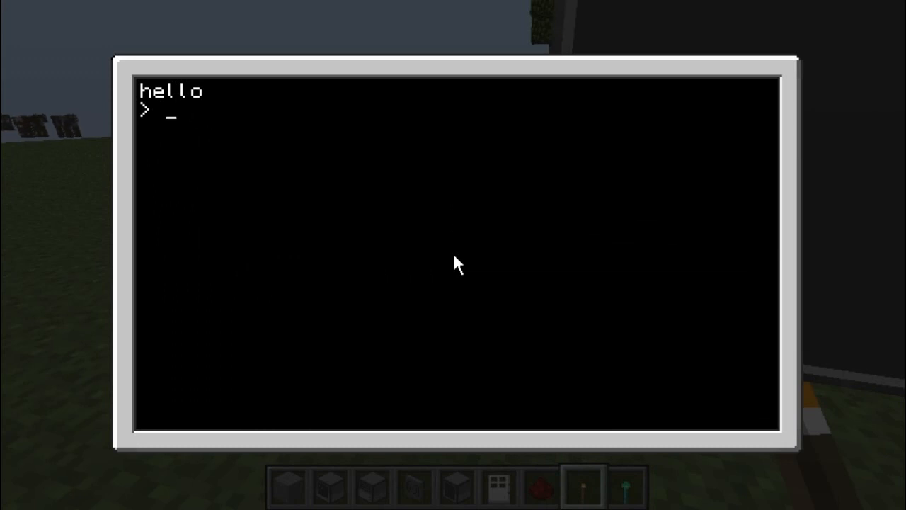
# Run 'monitor right prog' so prog's output goes to the right monitor
pyautogui.write('monitor')
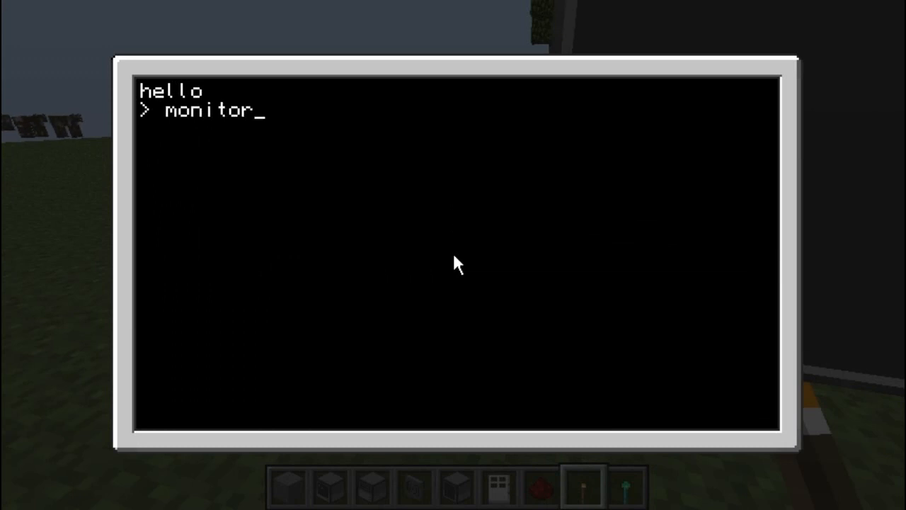
pyautogui.press('Escape')
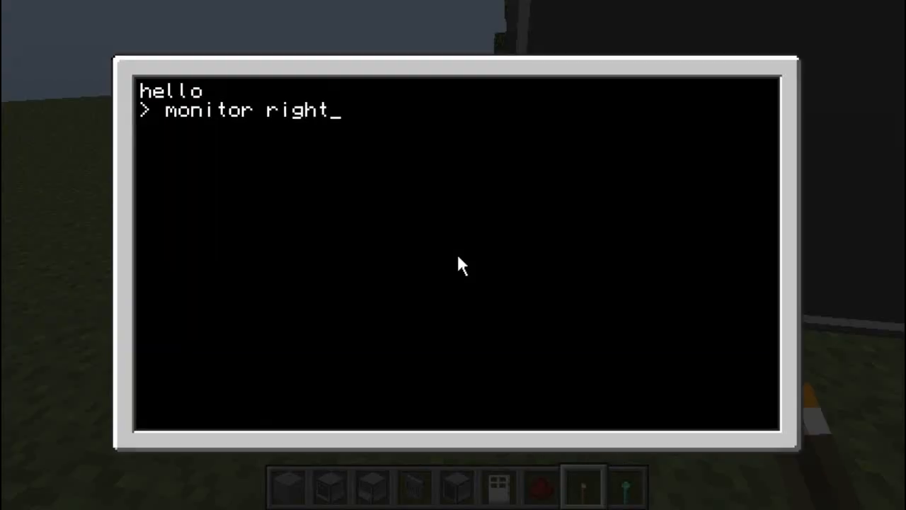
pyautogui.write('prog')
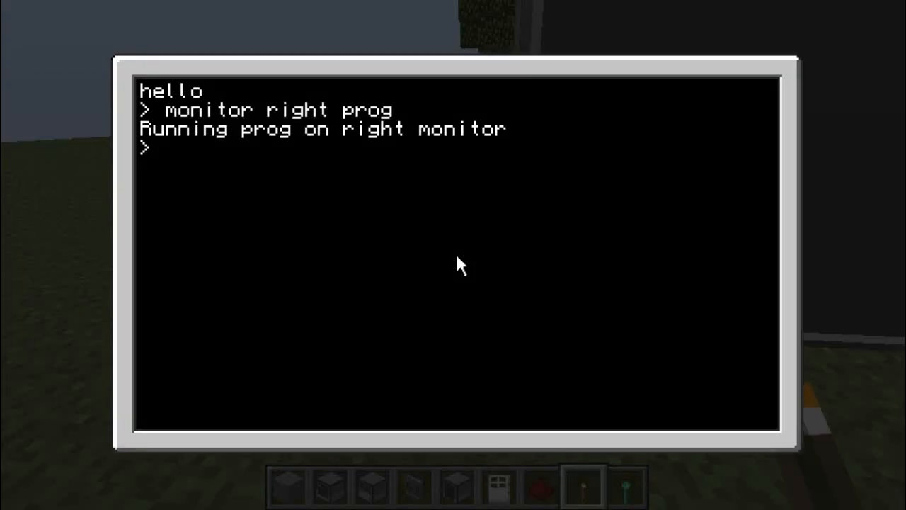
pyautogui.write('e')
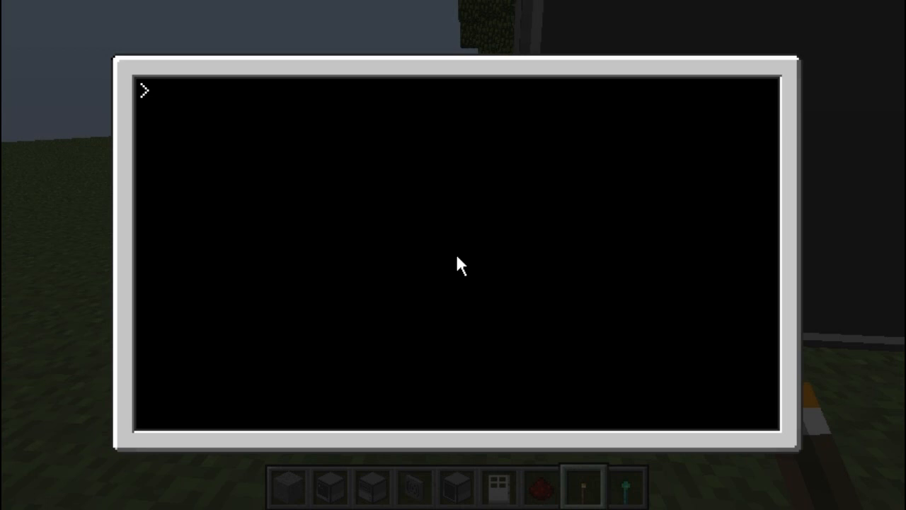
# Write shell.run("monitor","right","prog") into a new program named monitor and save it
pyautogui.write('edit monit')
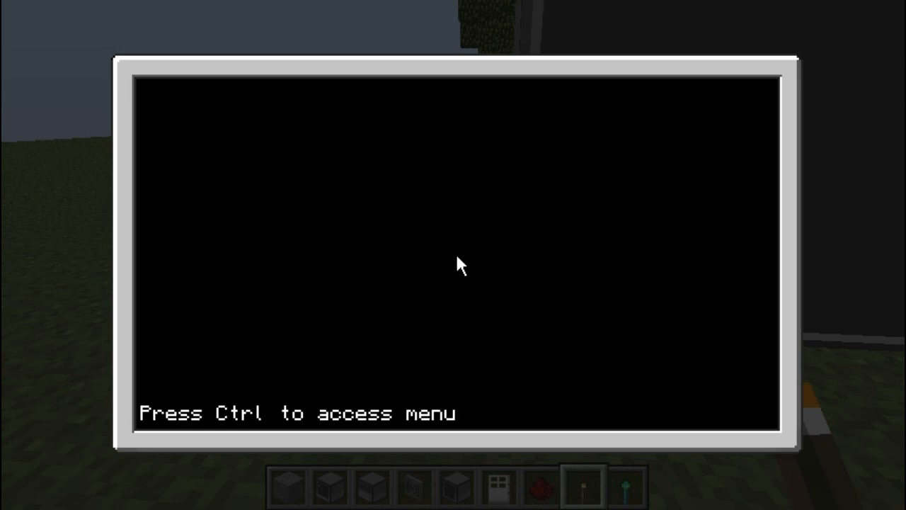
pyautogui.write('shell')
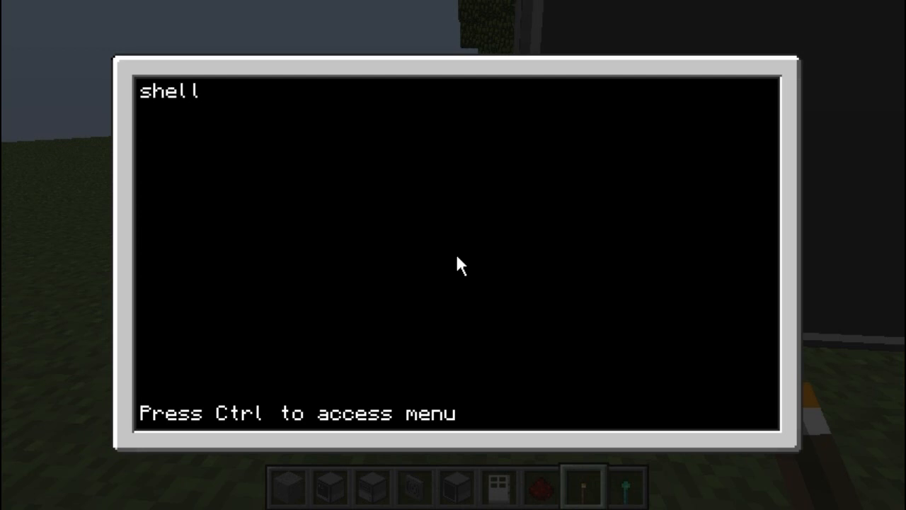
pyautogui.write('.run("')
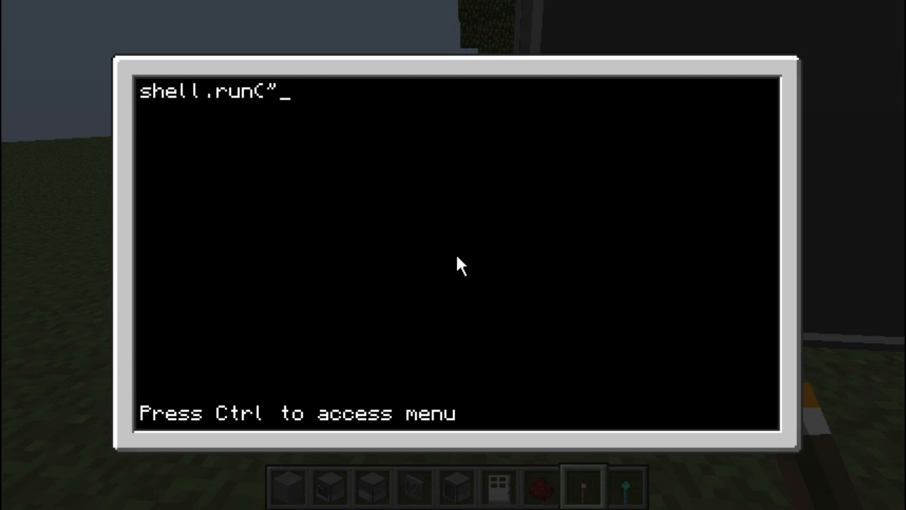
pyautogui.write('moni')
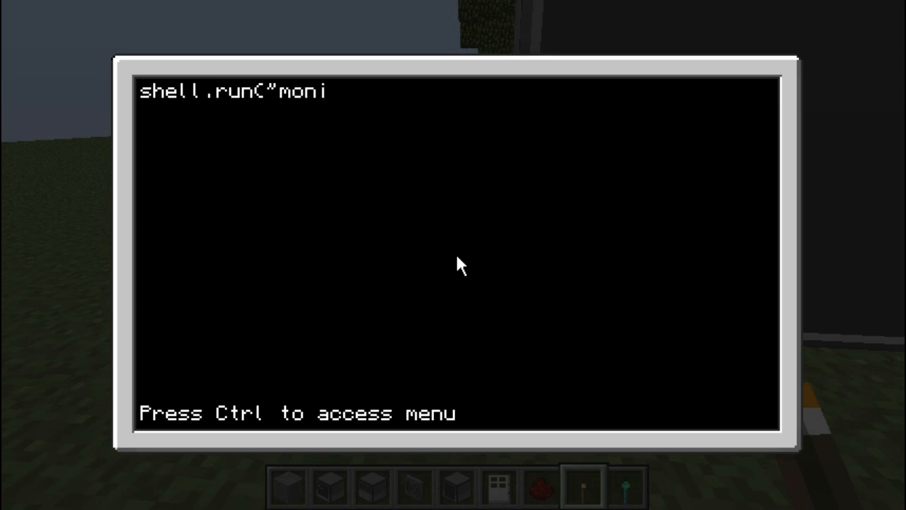
pyautogui.write('tor",')
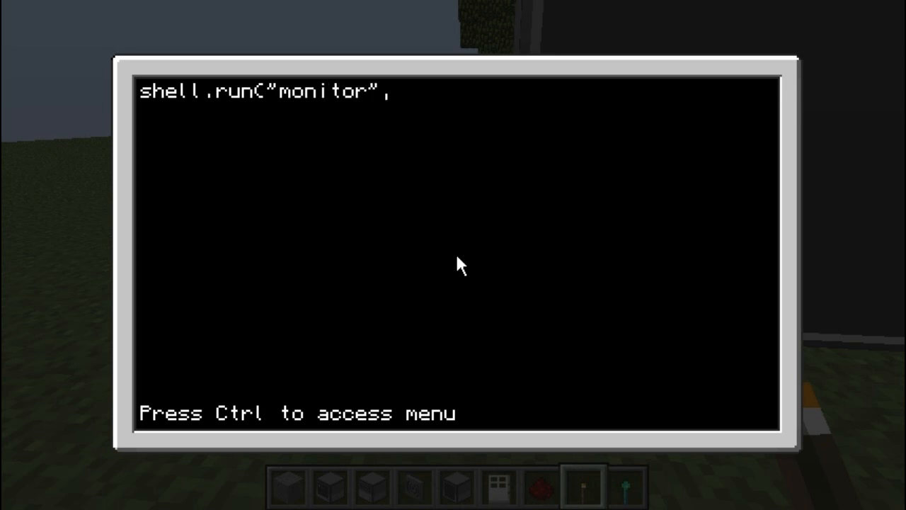
pyautogui.write('"right","prog')
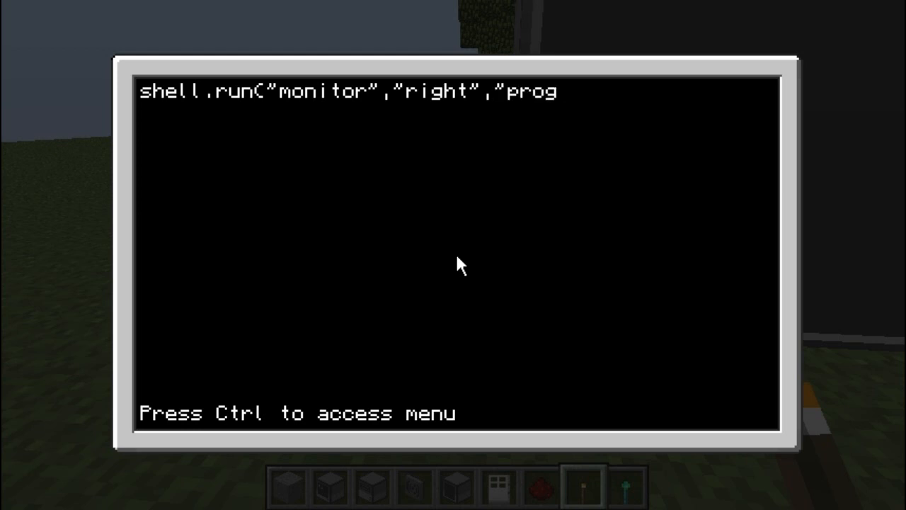
pyautogui.write('")')
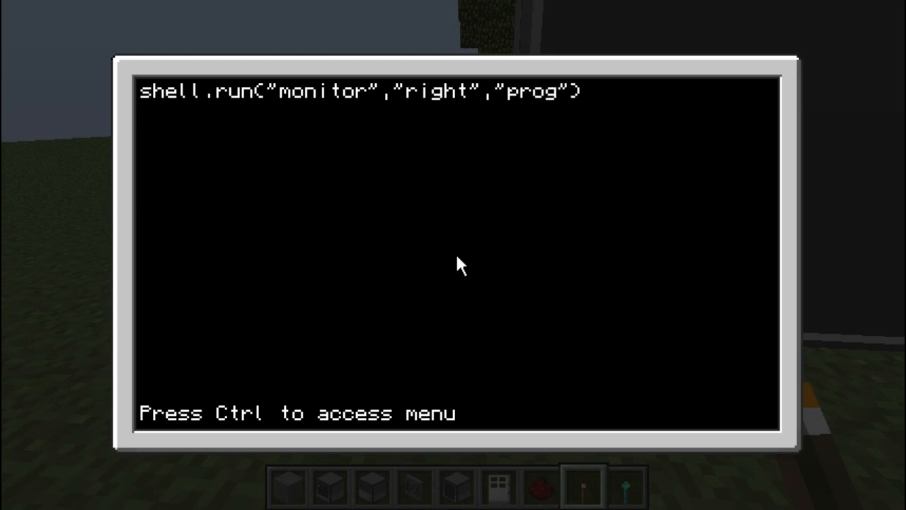
pyautogui.press('enter')
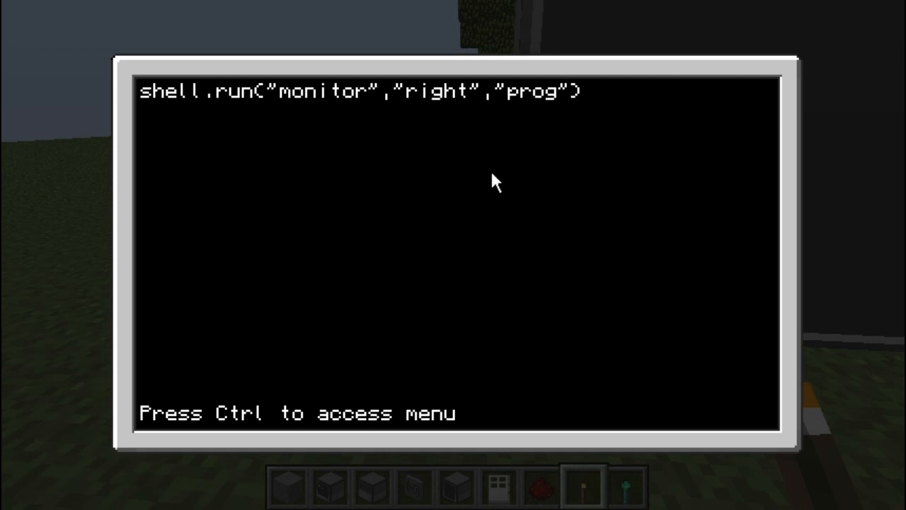
pyautogui.press('ctrl')
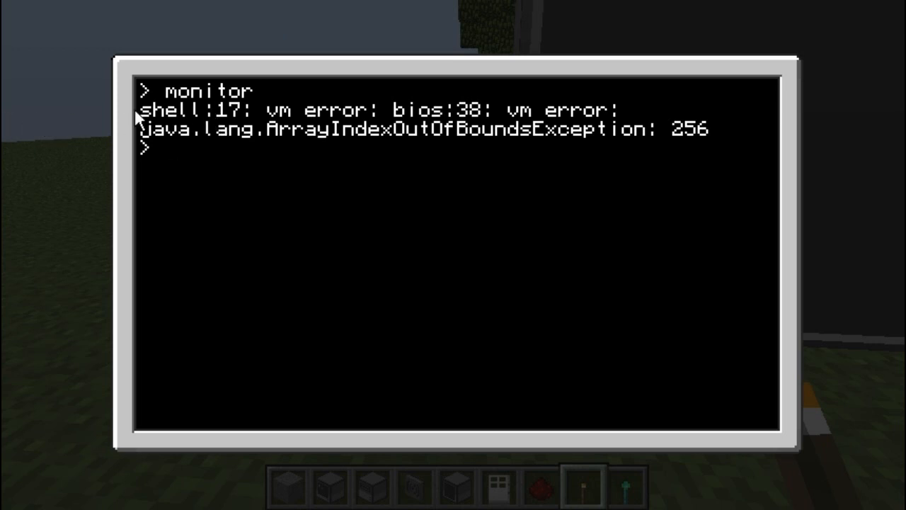
pyautogui.moveTo(46, 210)
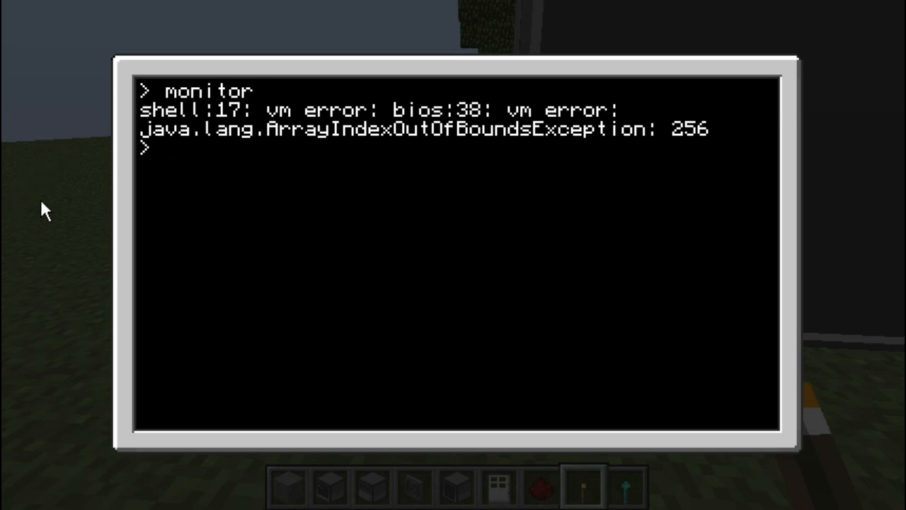
# Rename the monitor program to monnyitoor with the rename command
pyautogui.write('r')
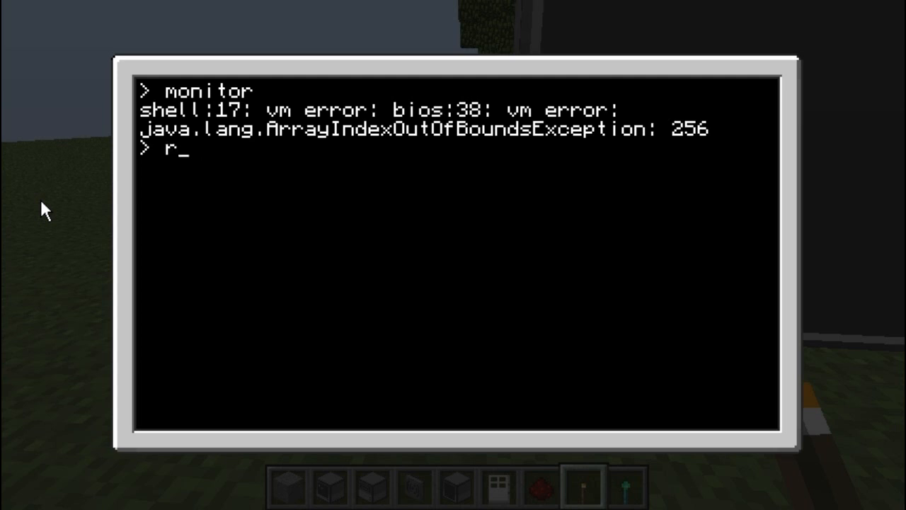
pyautogui.write('edit monitor')
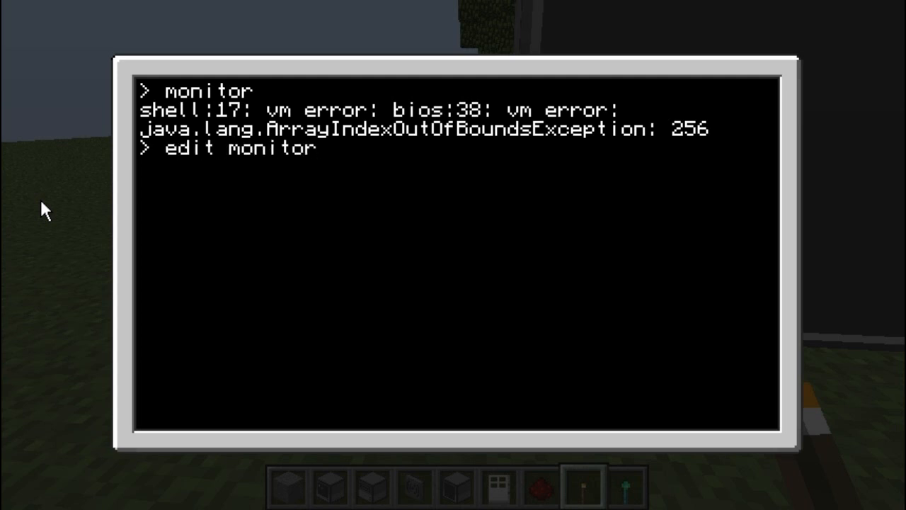
pyautogui.write('rename mon')
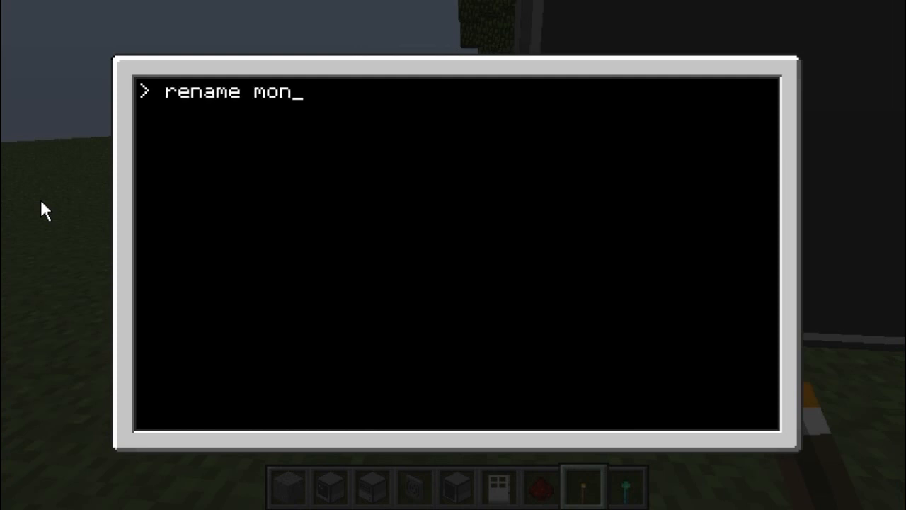
pyautogui.write('itor monny')
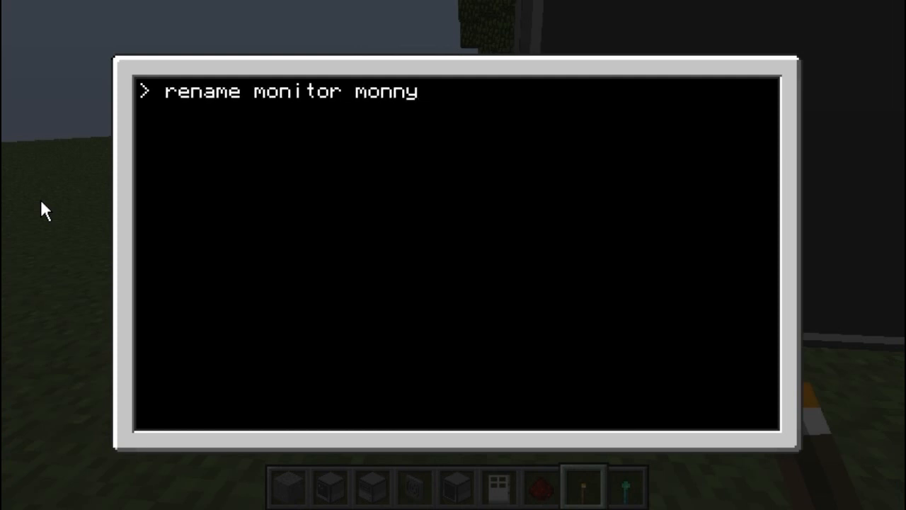
pyautogui.write('itoor')
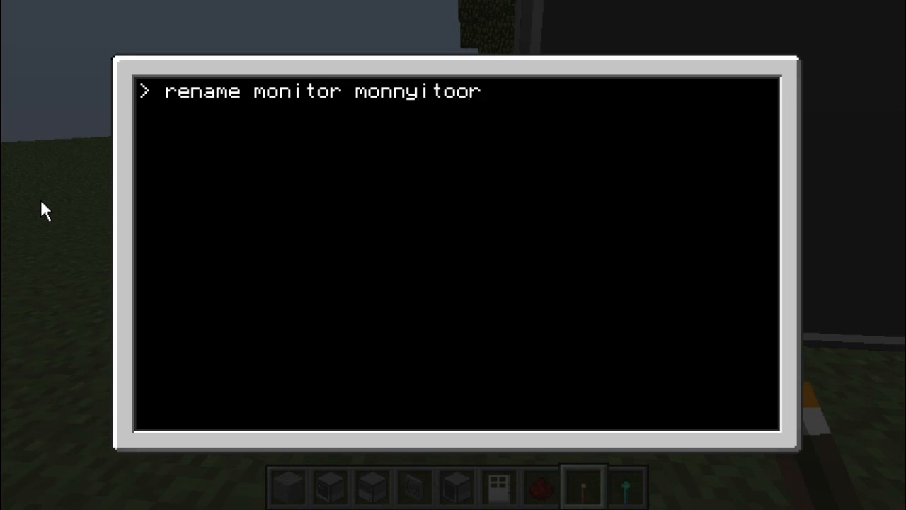
# Run monnyitoor so it launches prog on the right monitor
pyautogui.write('mo')
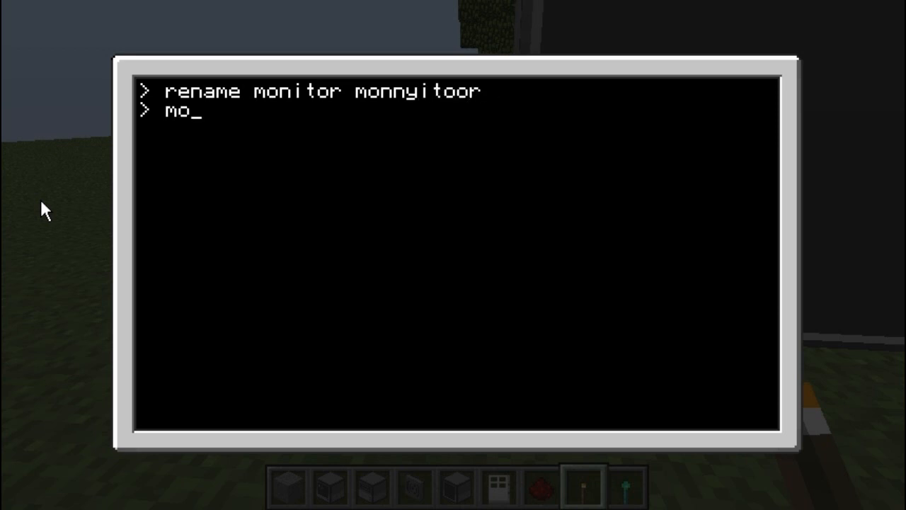
pyautogui.write('nnyit')
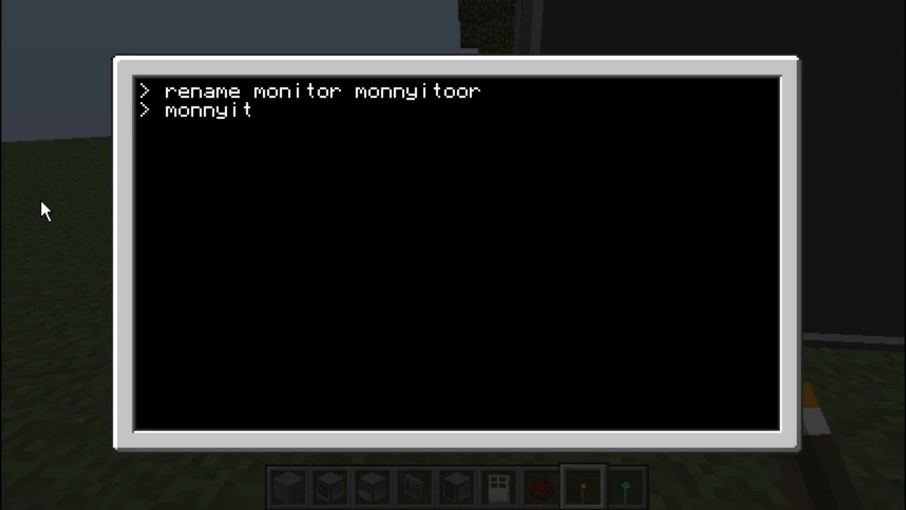
pyautogui.press('Enter')
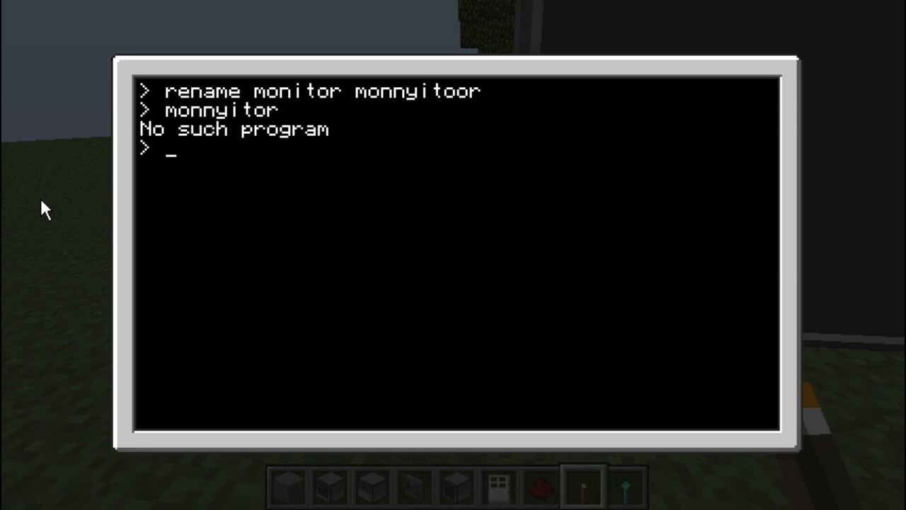
pyautogui.write('monnyitor')
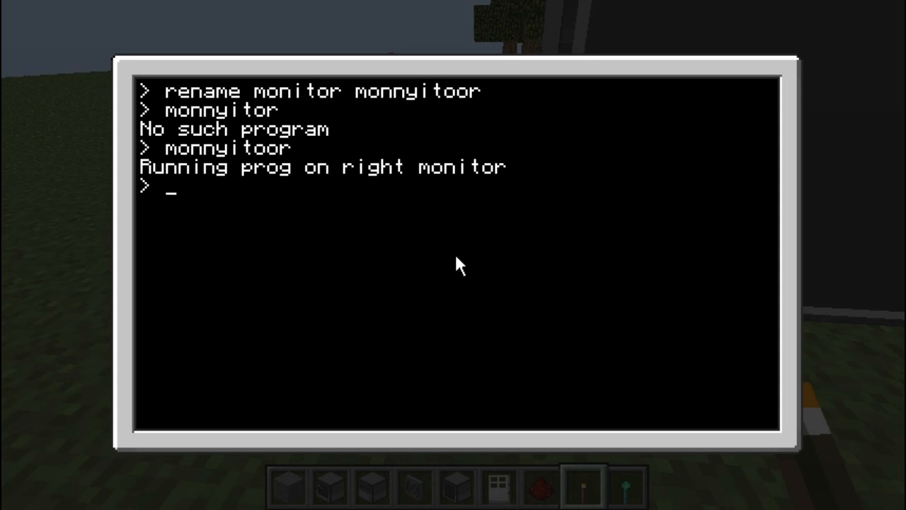
# Start porg with mon = peripheral.wrap("right") to wrap the right monitor
pyautogui.write('edit')
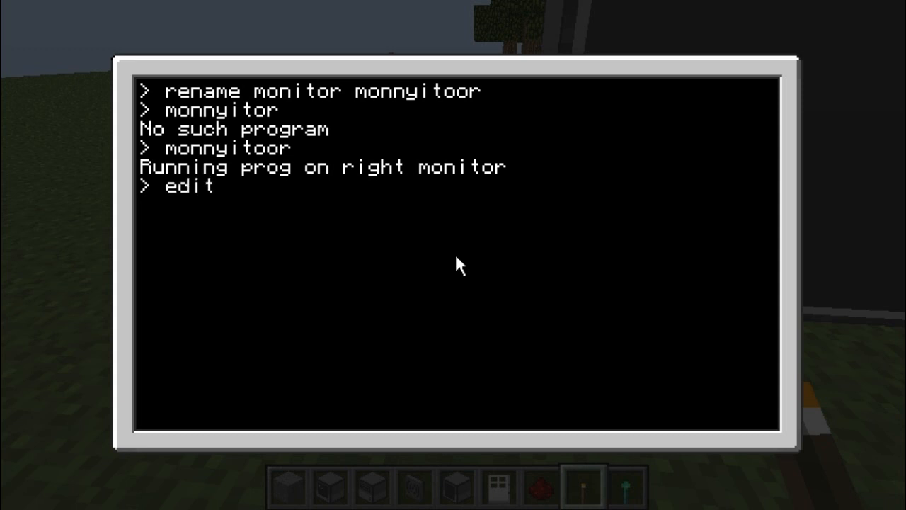
pyautogui.write('porg')
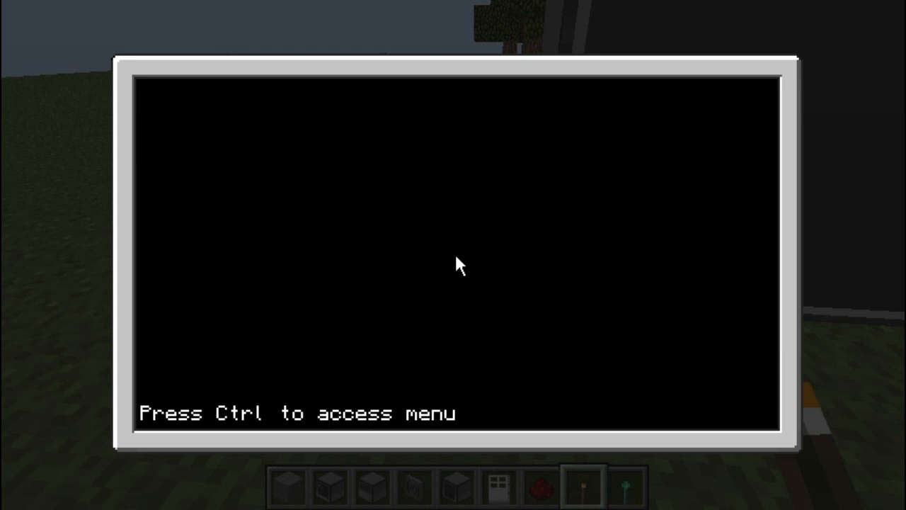
pyautogui.write('mon =')
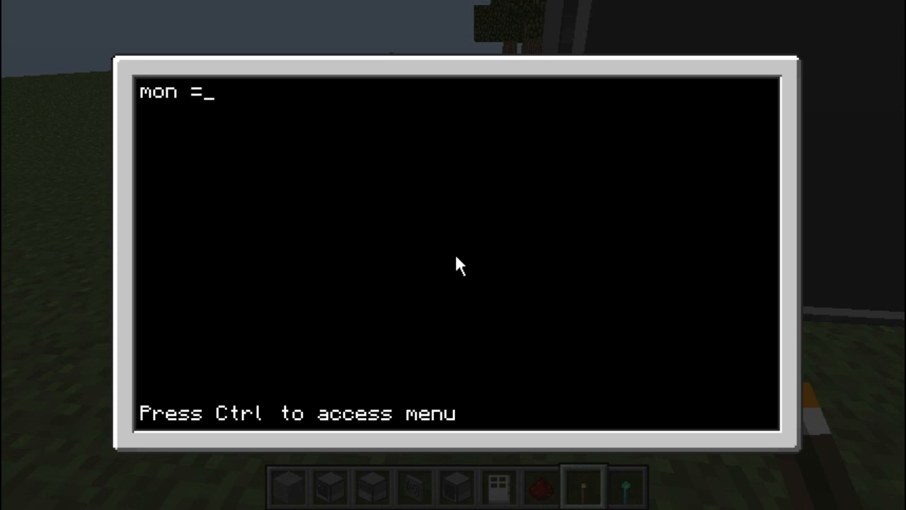
pyautogui.write('periph')
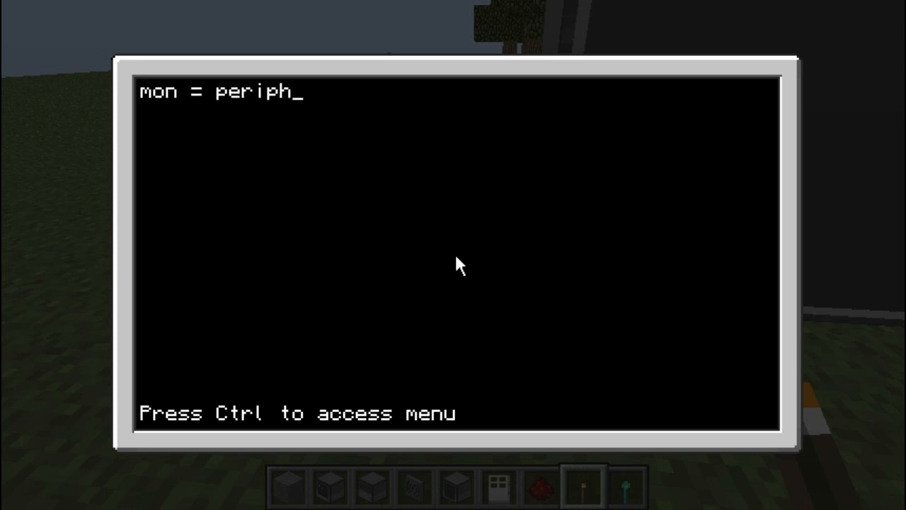
pyautogui.write('eral.wrap')
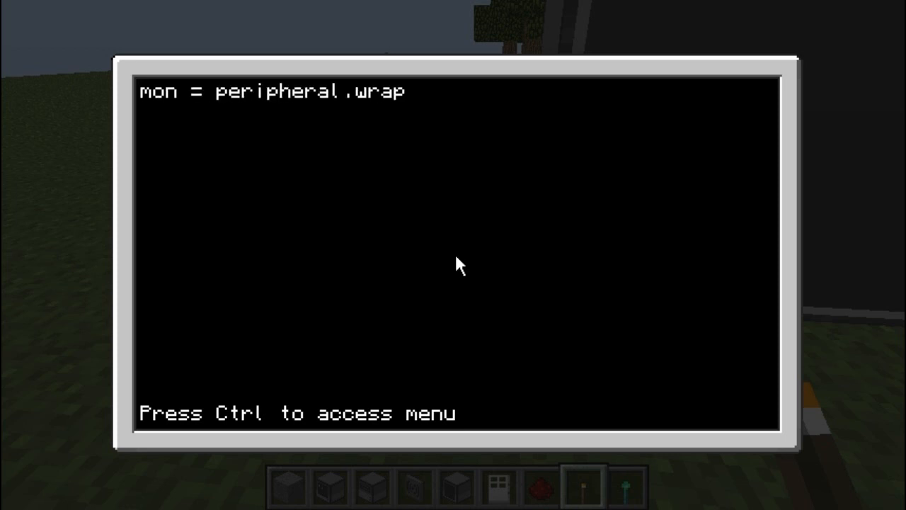
pyautogui.write('(')
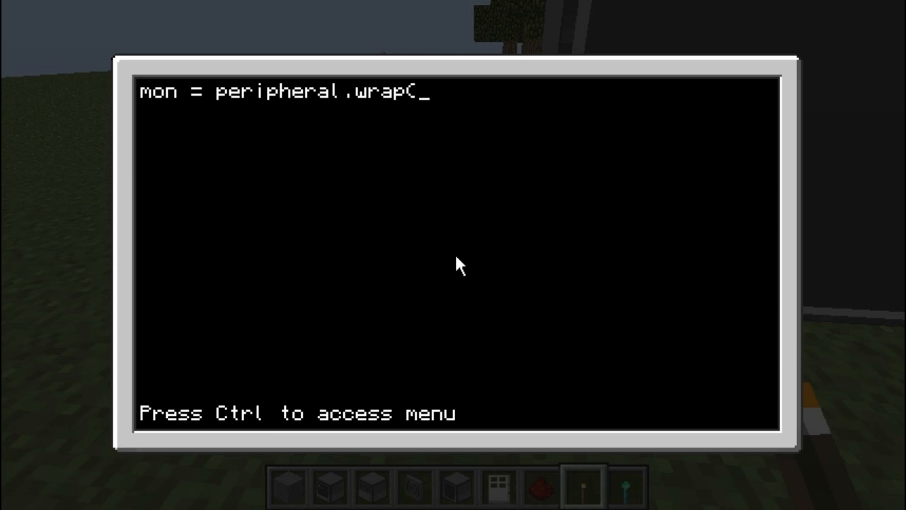
pyautogui.write('"right"')
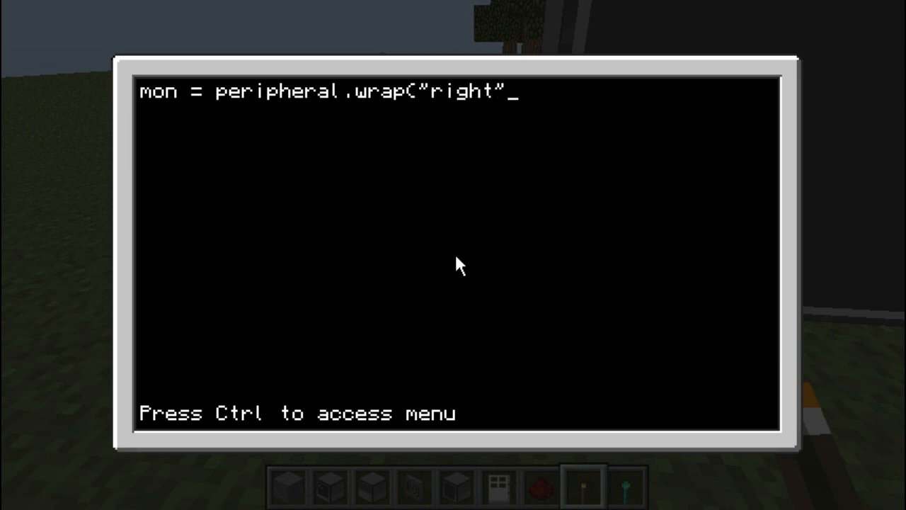
pyautogui.write(')')
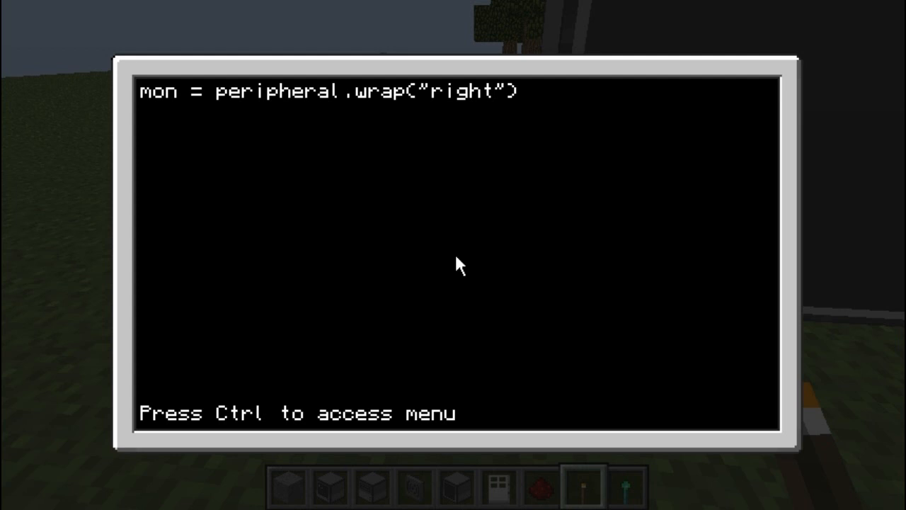
# Add mon.clear() and mon.setCursorPos(1,1) to reset the monitor
pyautogui.write('mon')
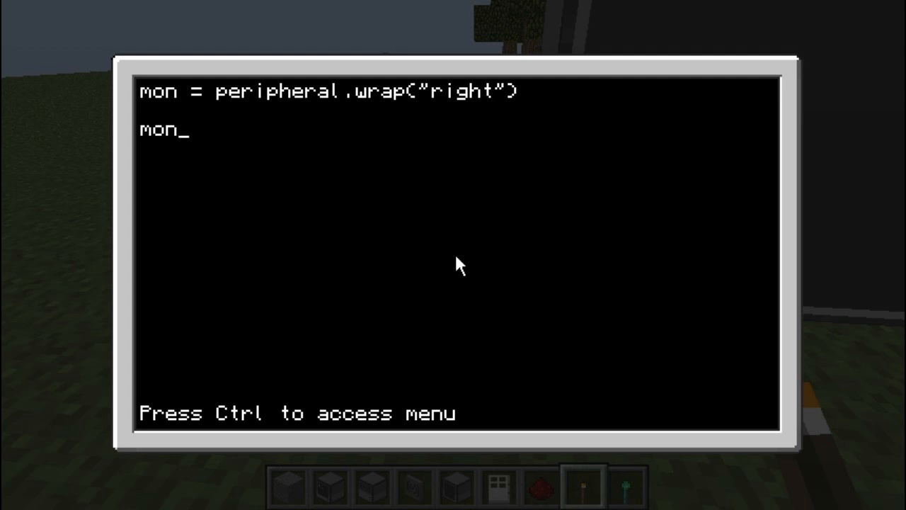
pyautogui.press('Backspace')
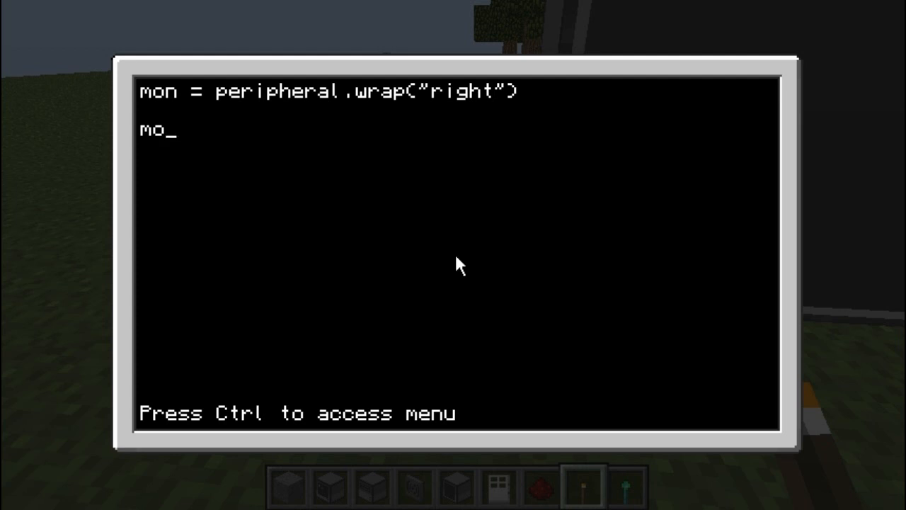
pyautogui.write('n.')
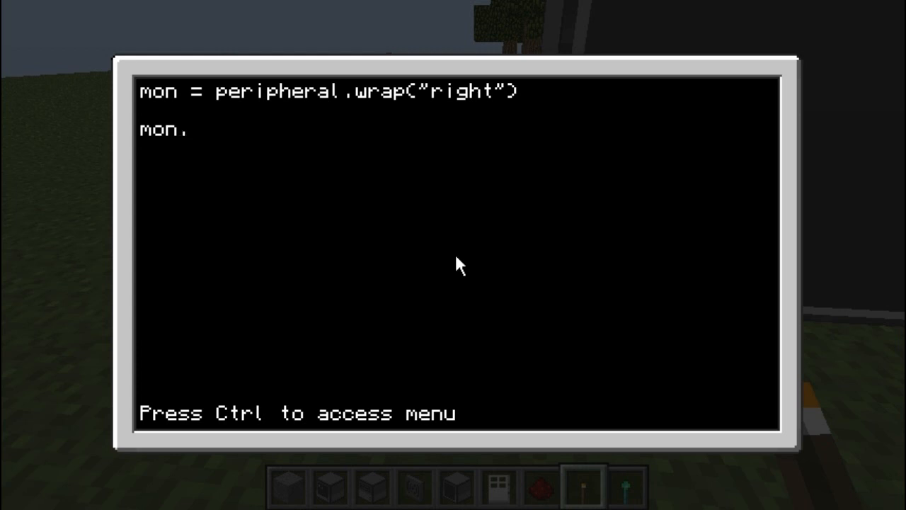
pyautogui.write('cle')
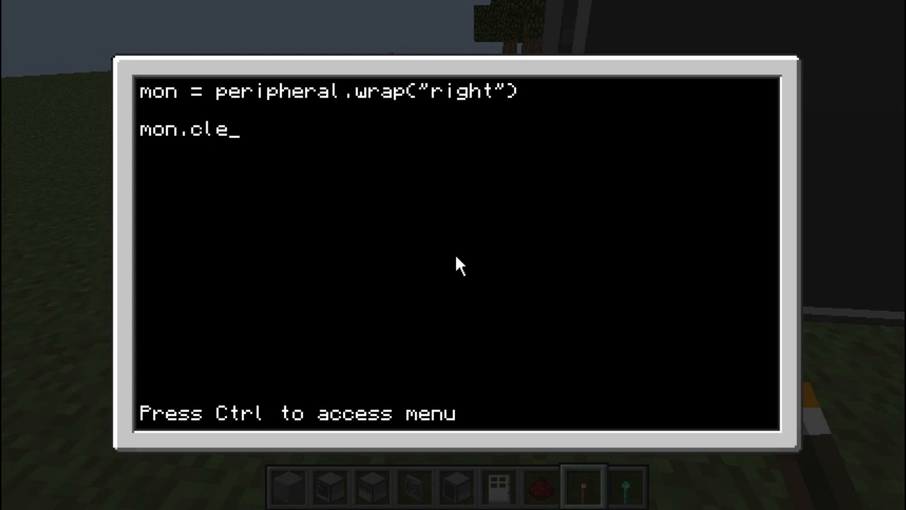
pyautogui.write('ar()')
pyautogui.click(456, 149)
pyautogui.write('m')
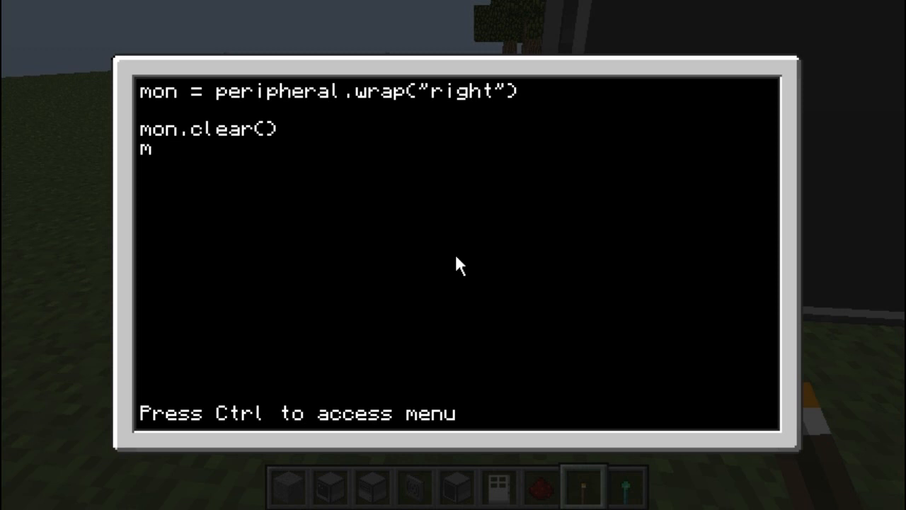
pyautogui.write('on.setCu')
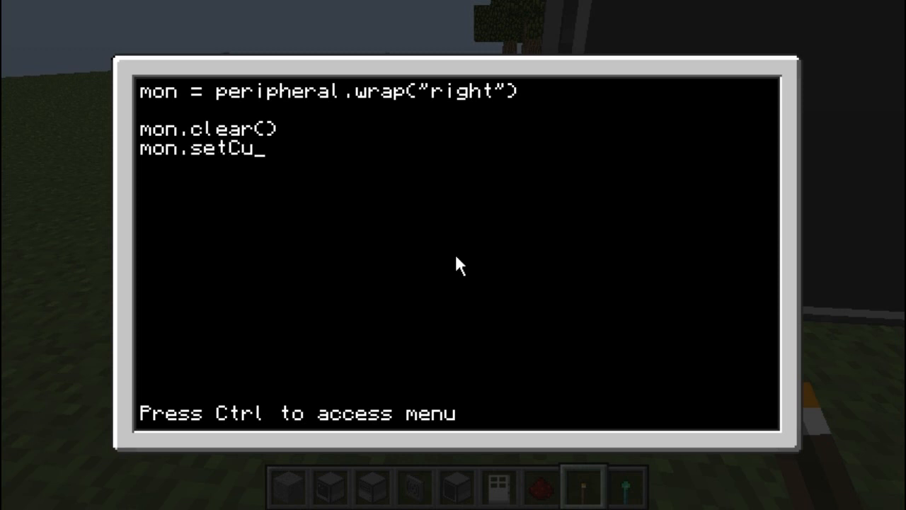
pyautogui.write('rsorPos(')
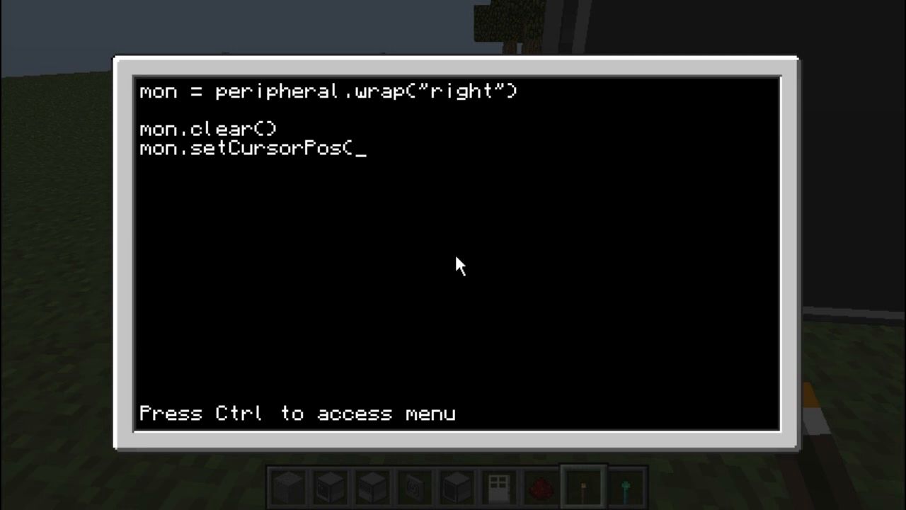
pyautogui.write('1,1)')
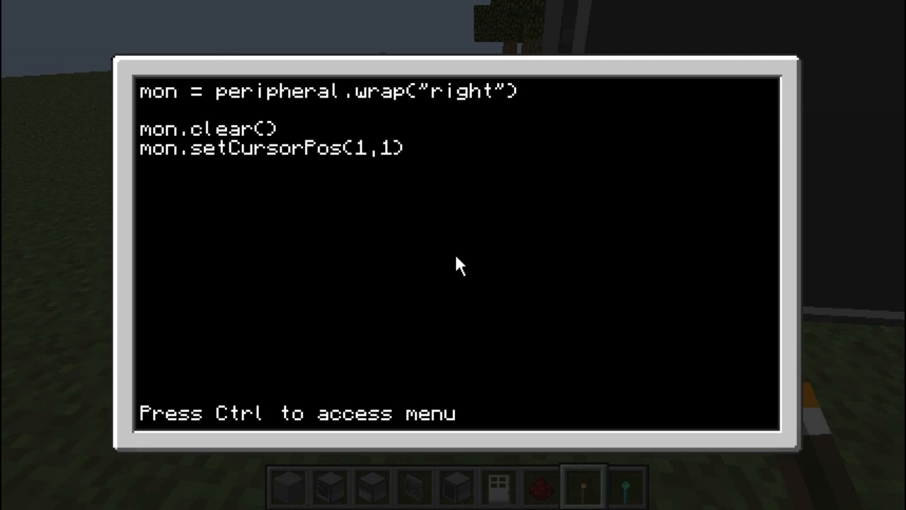
pyautogui.press('enter')
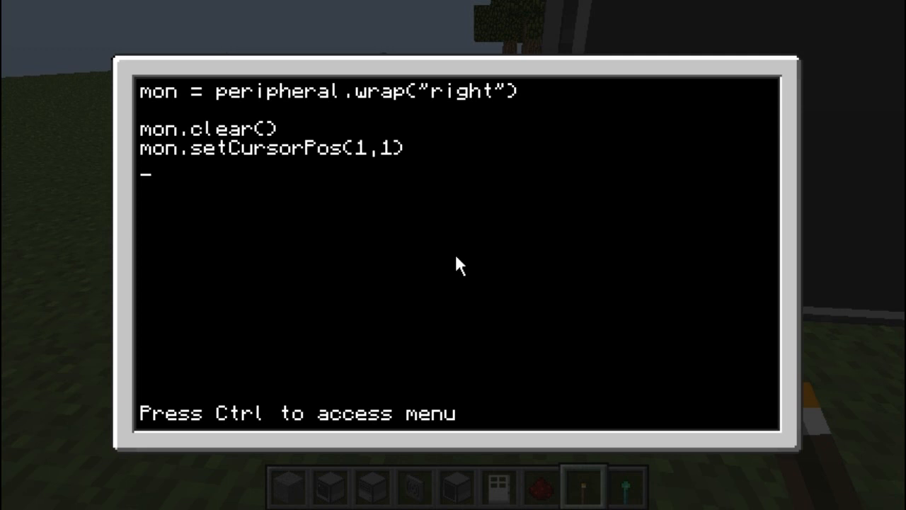
# Add mon.write("Hello!") and save porg
pyautogui.write('mon.write')
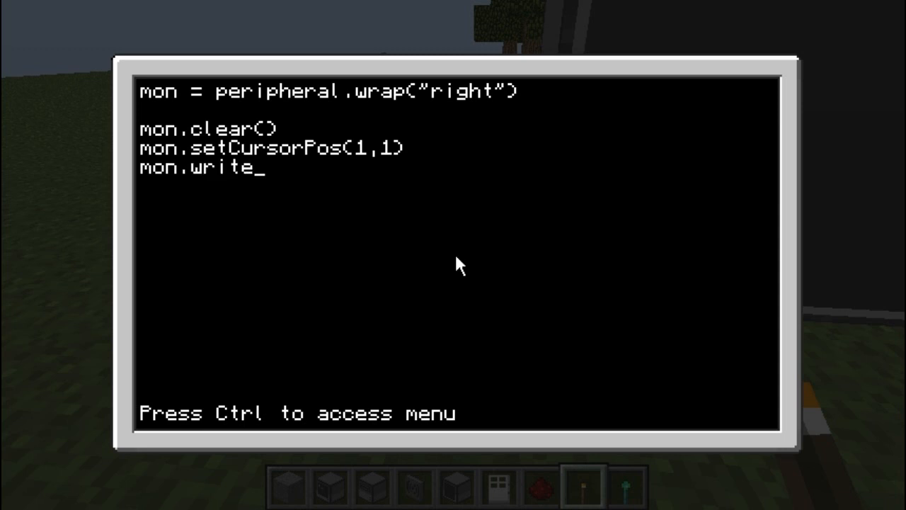
pyautogui.write('("')
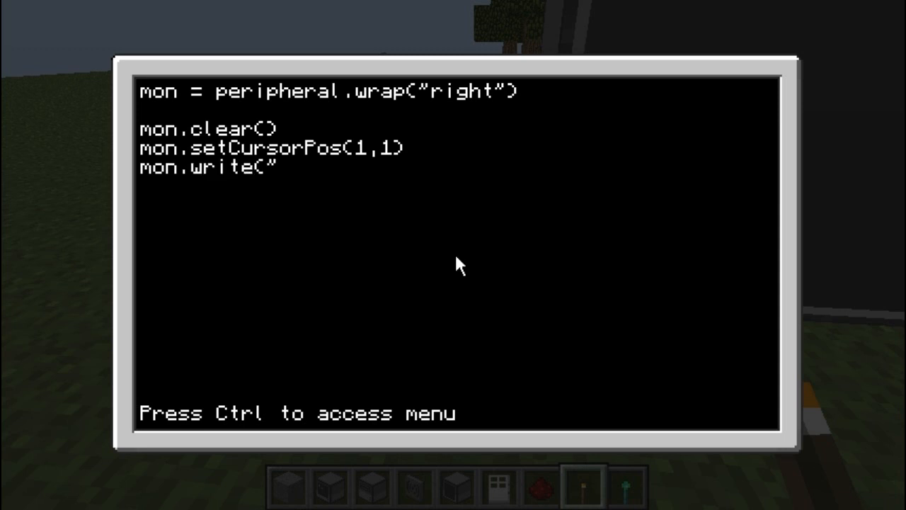
pyautogui.write('Hello!"')
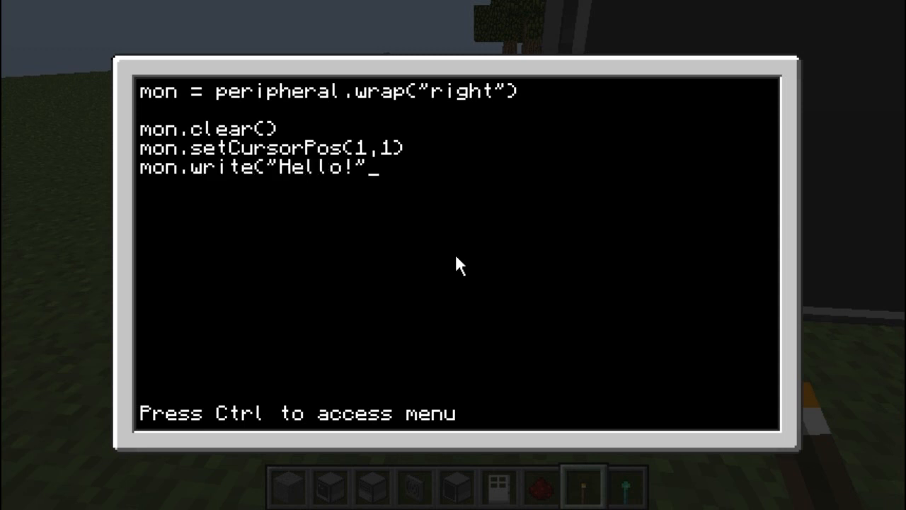
pyautogui.press('ctrl')
pyautogui.write('pr')
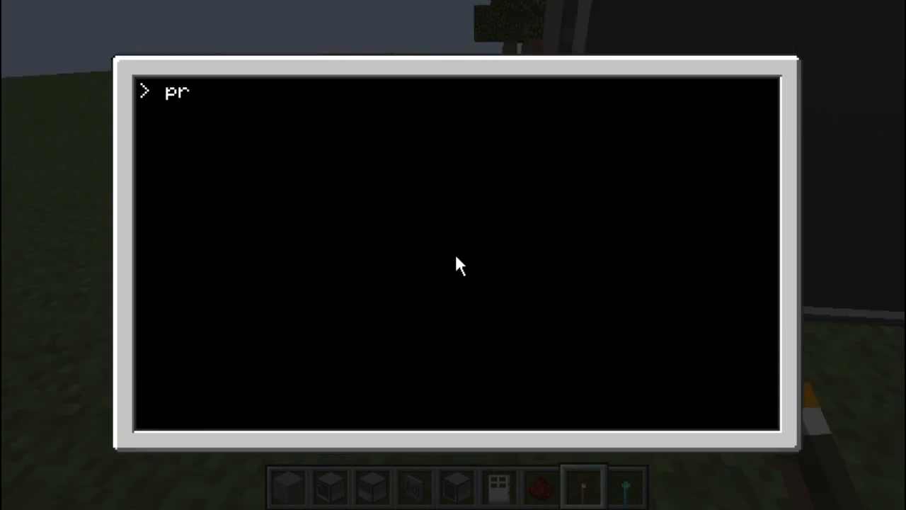
# Run porg so Hello! appears on the right monitor
pyautogui.press('Escape')
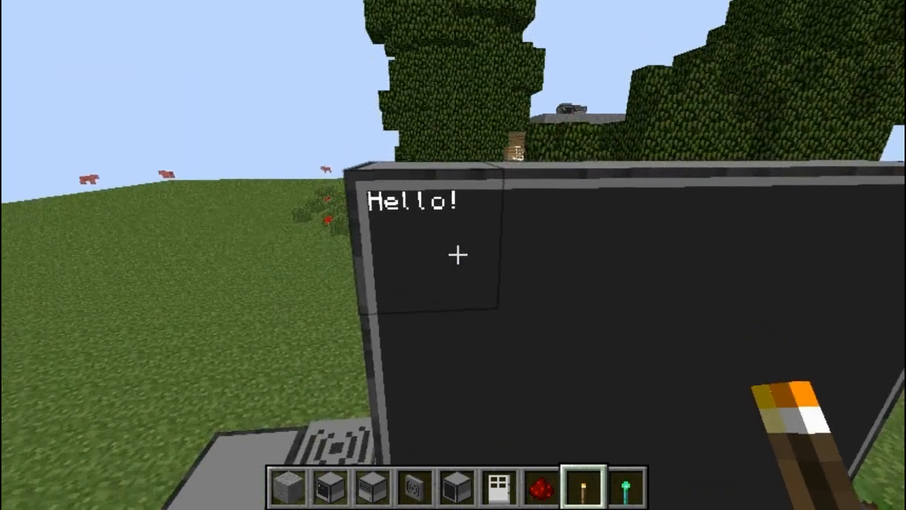
pyautogui.moveTo(453, 255)
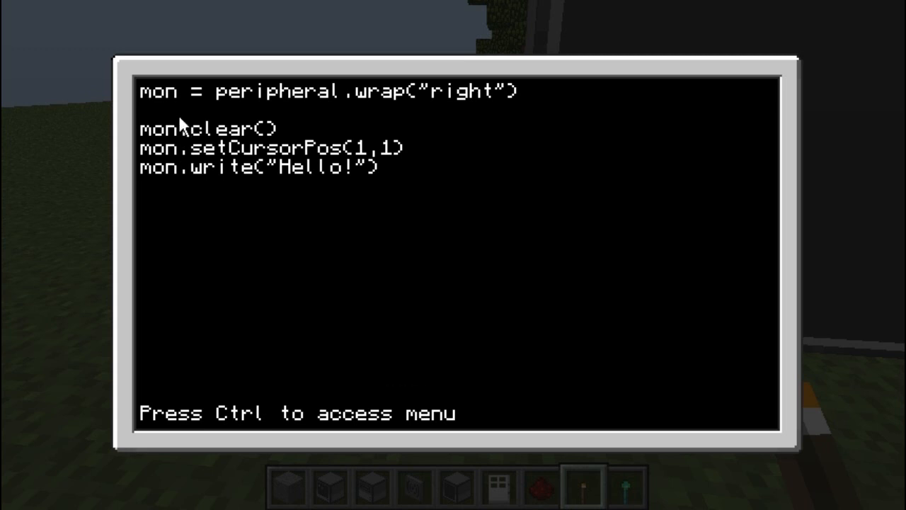
pyautogui.moveTo(388, 124)
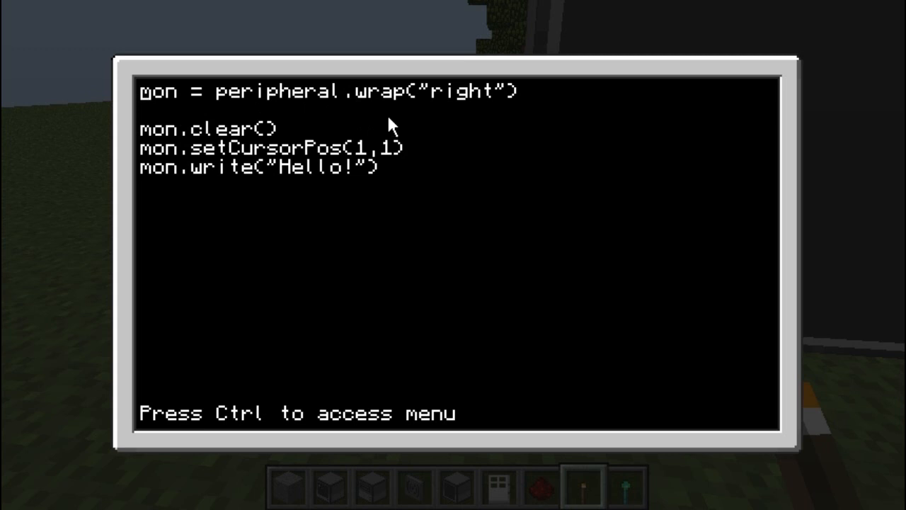
pyautogui.moveTo(436, 96)
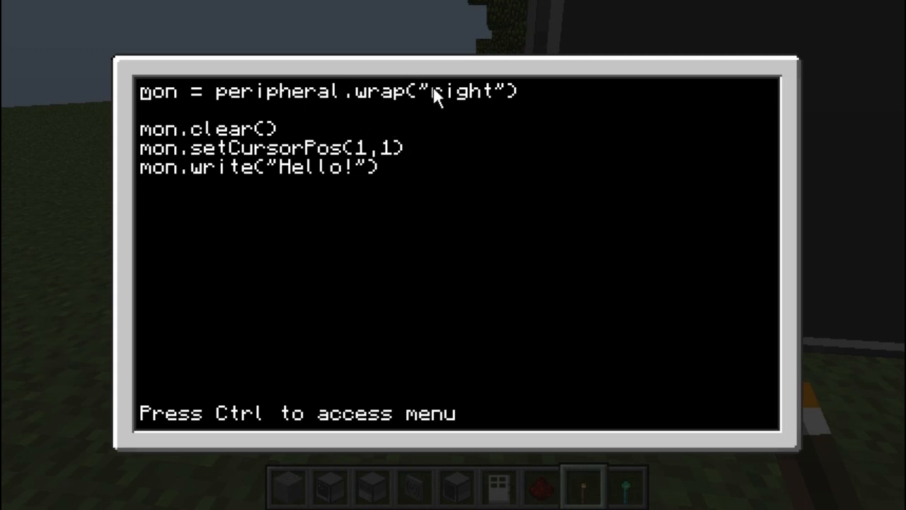
pyautogui.moveTo(612, 88)
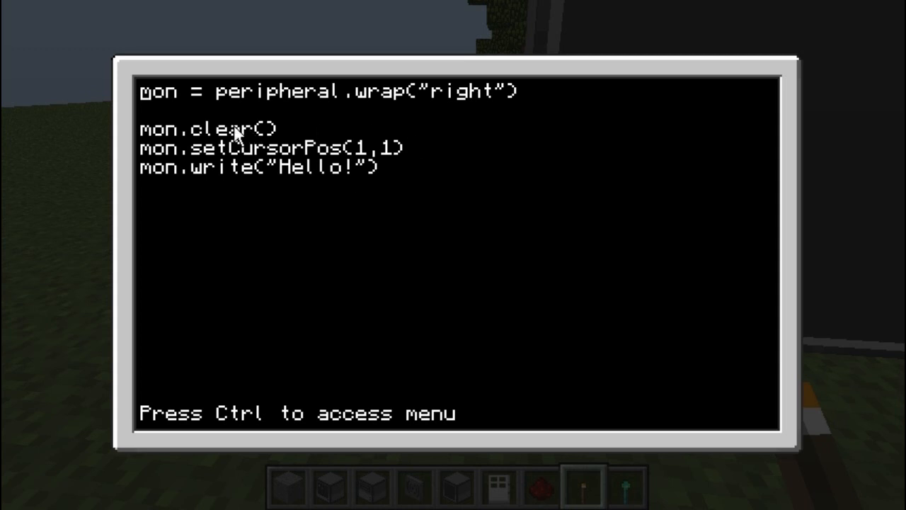
pyautogui.moveTo(540, 146)
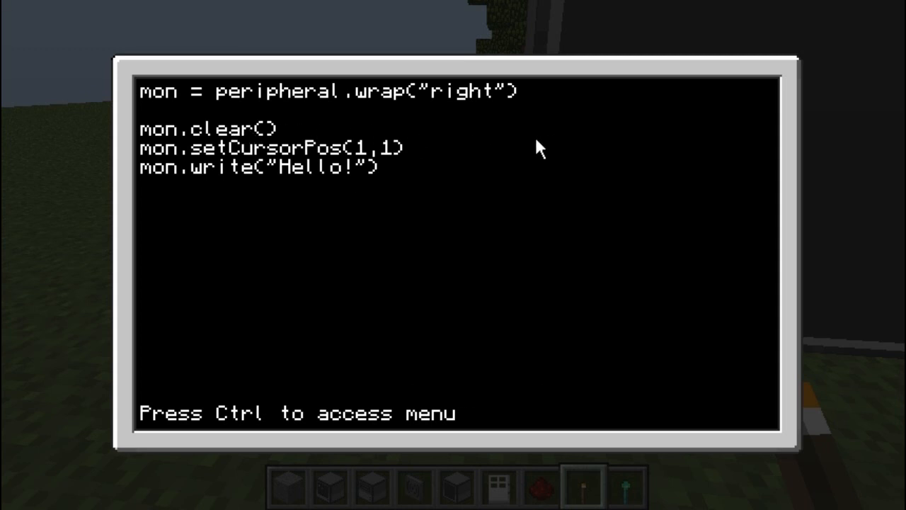
pyautogui.moveTo(487, 141)
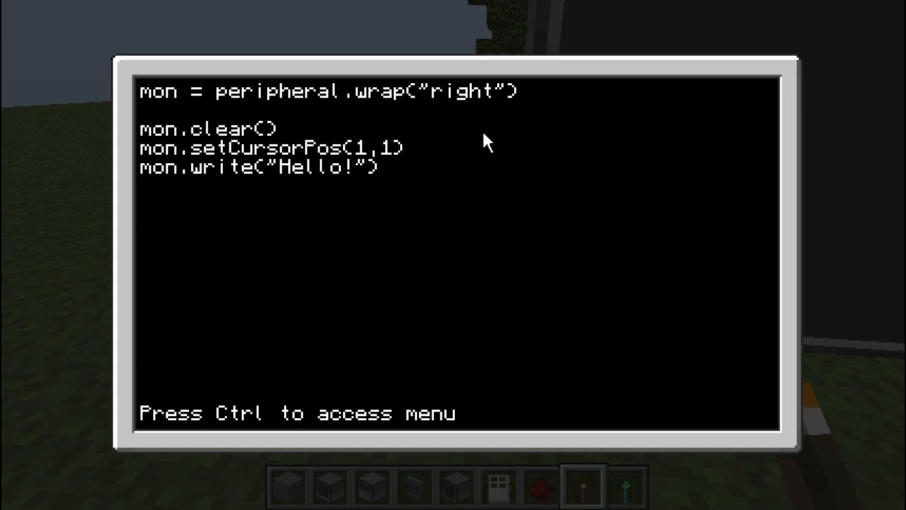
# Try term.clear() and term.write lines, then swap the term prefix for mon
pyautogui.write('term.clear(')
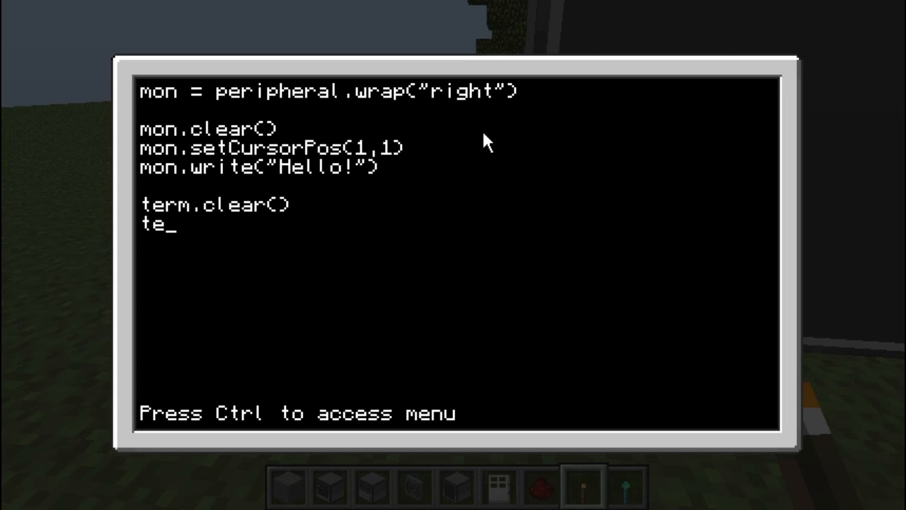
pyautogui.write('rm.write')
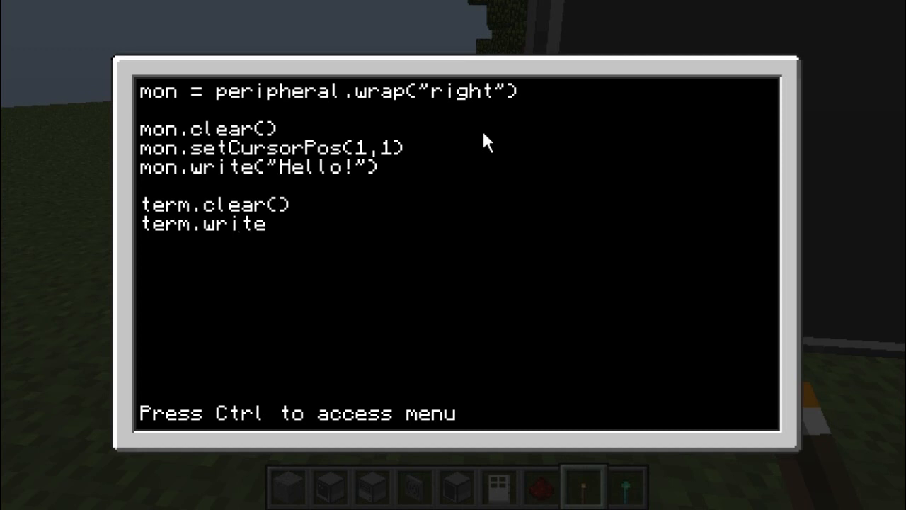
pyautogui.press('BackSpace')
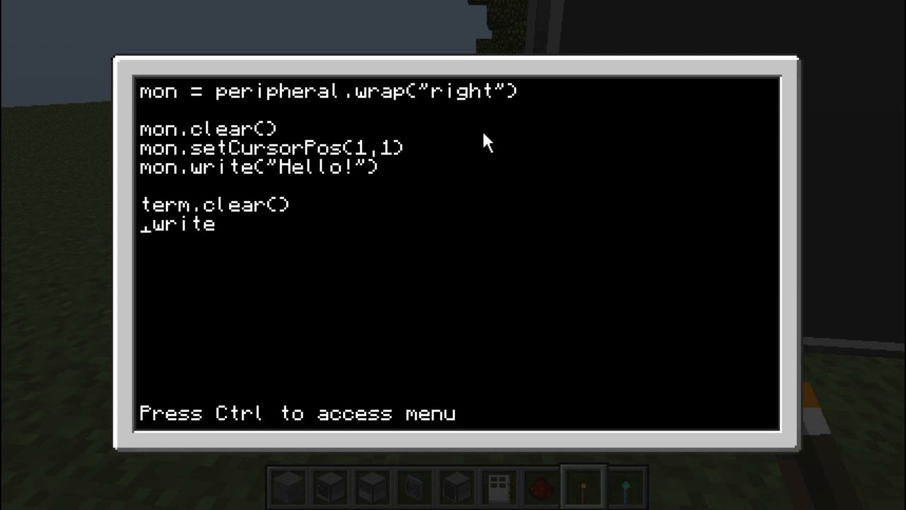
pyautogui.write('mon.')
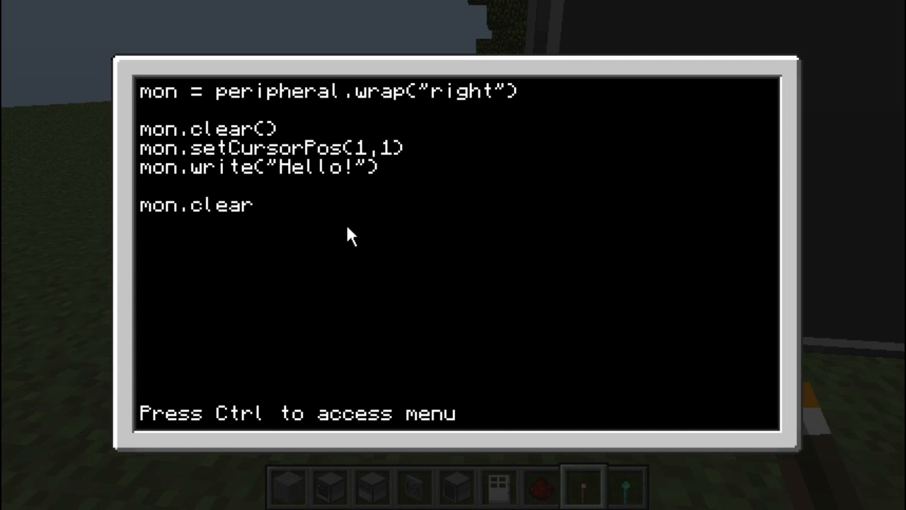
# Erase the leftover extra lines so porg ends with mon.write("Hello!")
pyautogui.press('backspace')
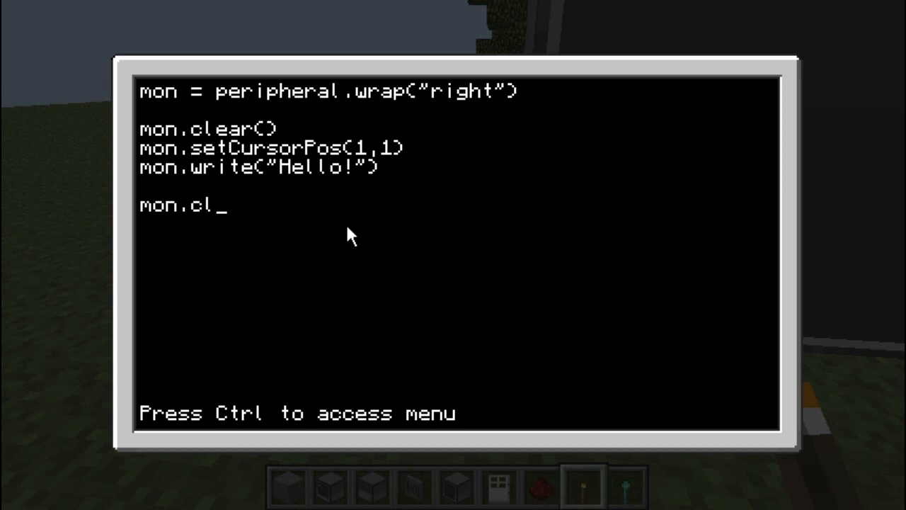
pyautogui.press('Backspace')
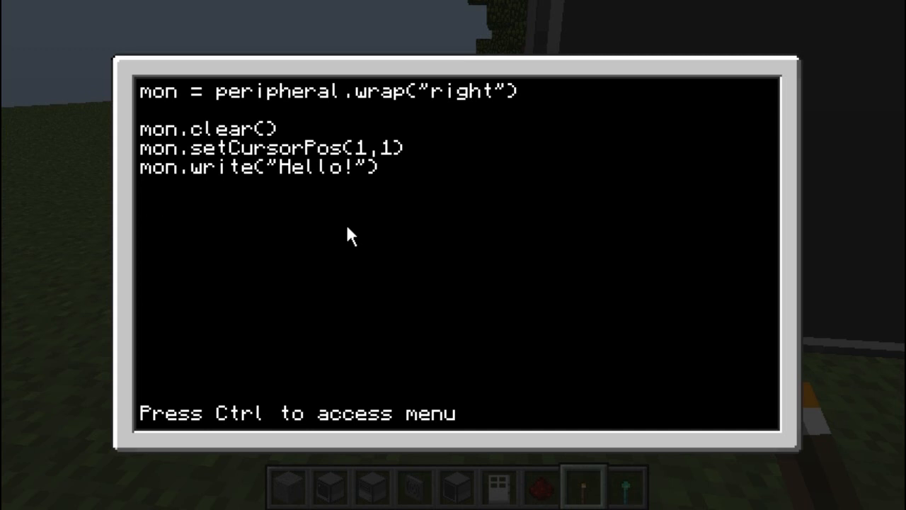
pyautogui.press('enter')
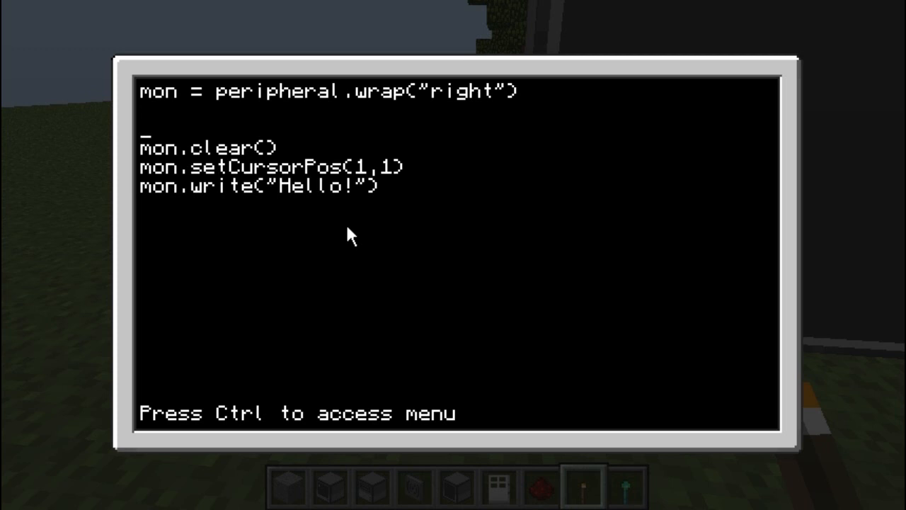
# Insert a mon.setTextScale( line above mon.clear(), trying values 2 and 3
pyautogui.write('mon.set')
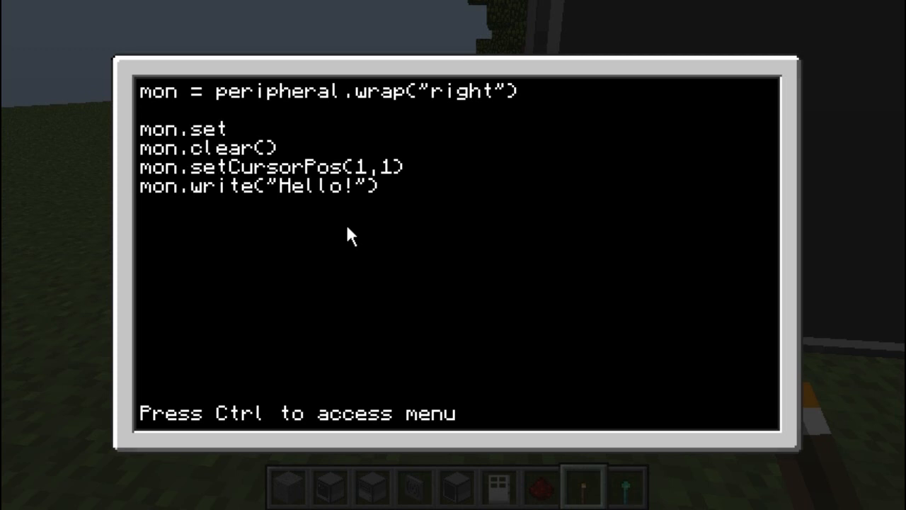
pyautogui.write('TextScale')
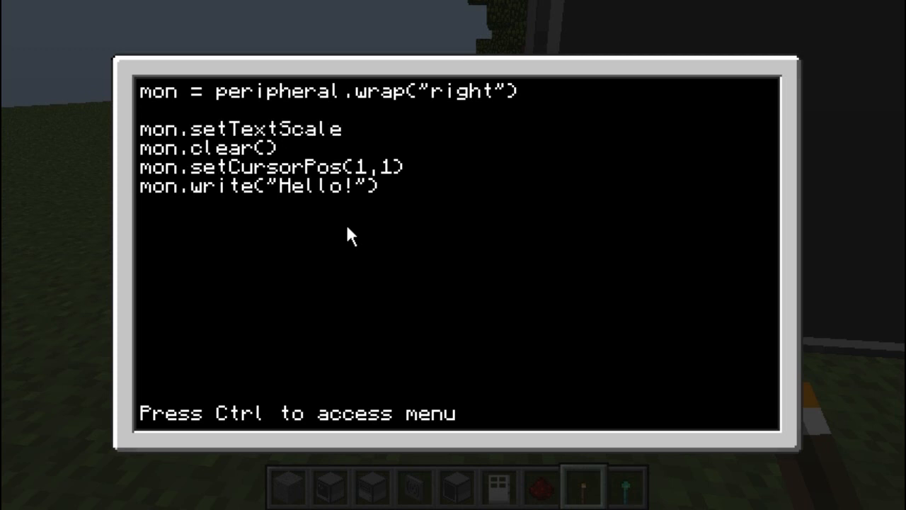
pyautogui.write('(2')
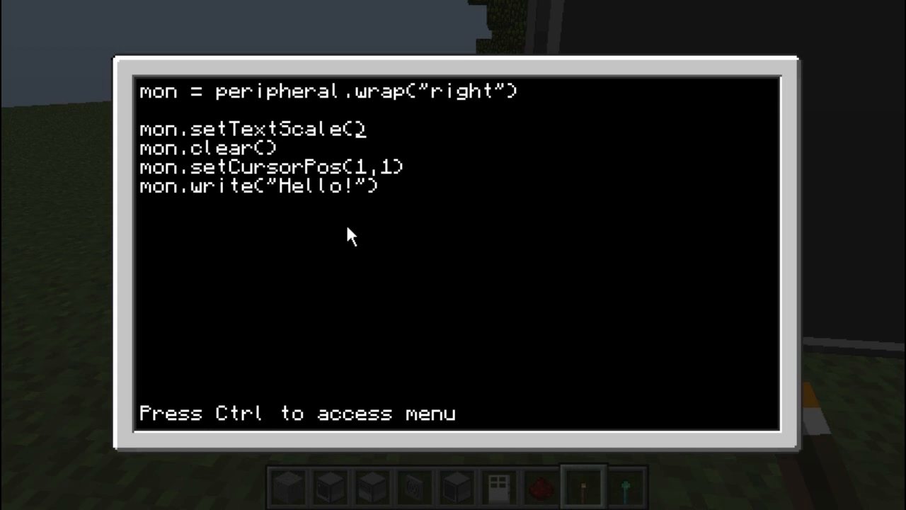
pyautogui.write('3')
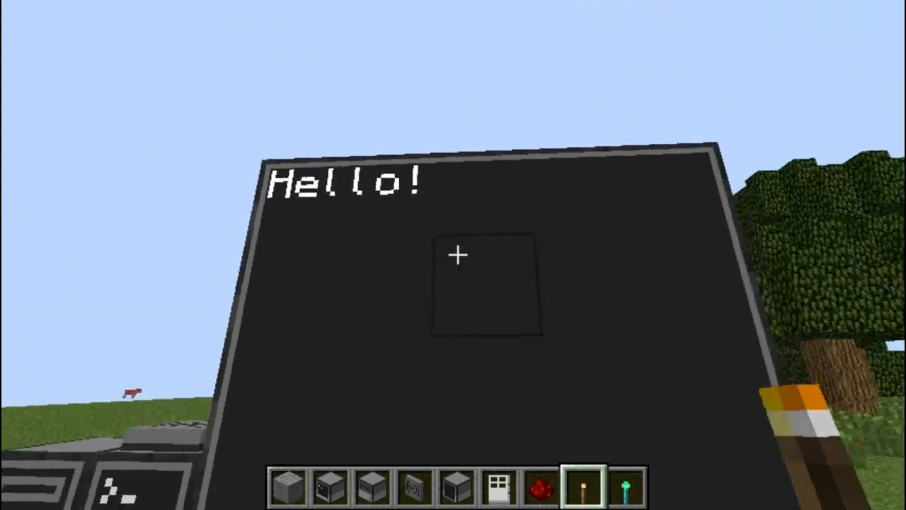
pyautogui.moveTo(453, 255)
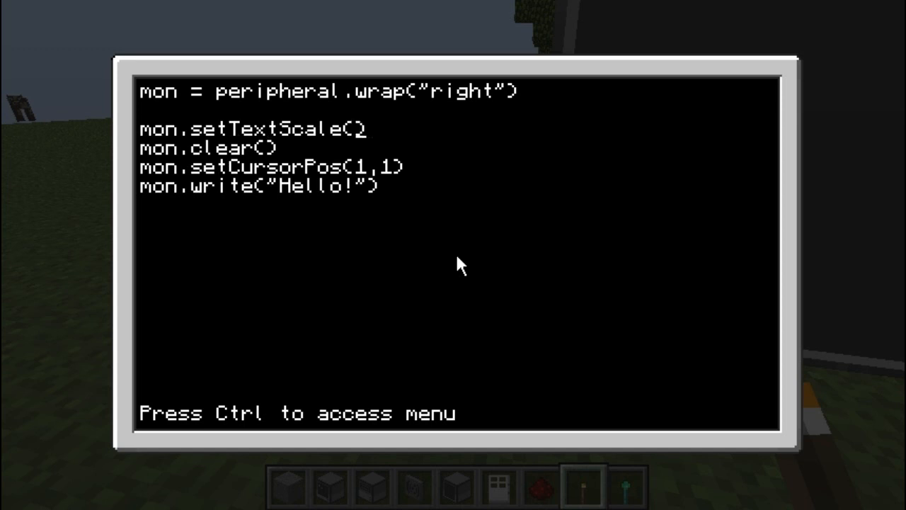
# Set the text scale to 5, save porg and leave the editor
pyautogui.press('BackSpace')
pyautogui.write('5')
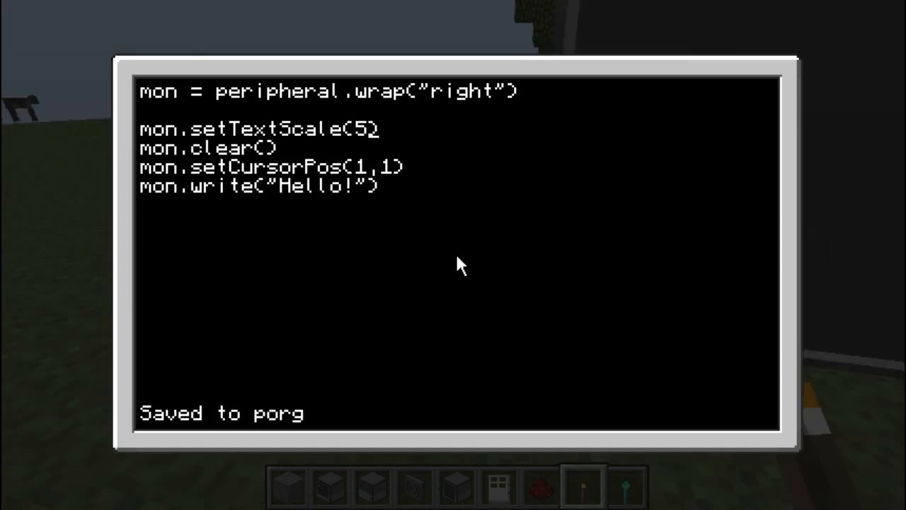
pyautogui.press('Escape')
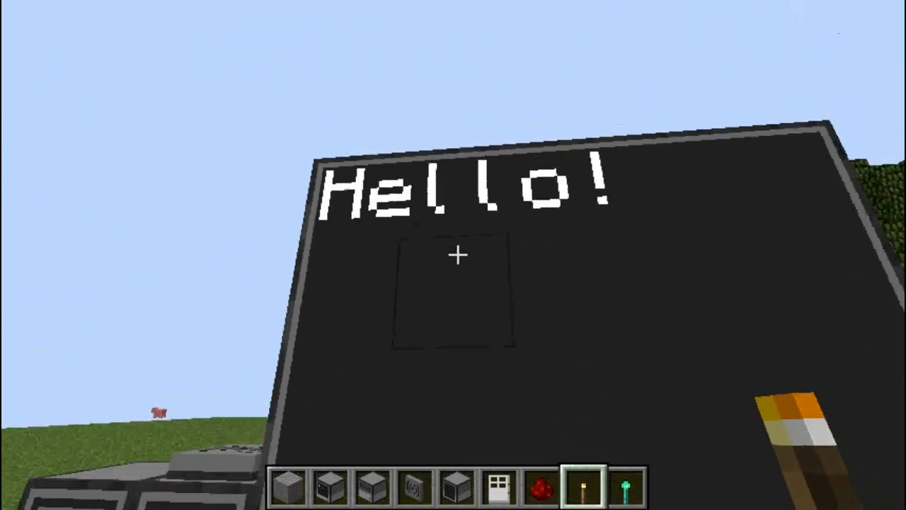
pyautogui.moveTo(453, 255)
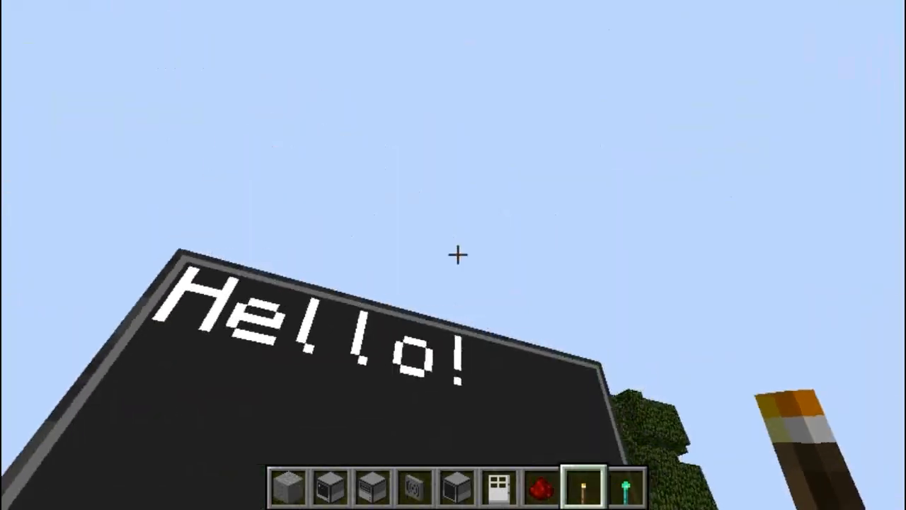
pyautogui.moveTo(453, 255)
pyautogui.write('edit porg')
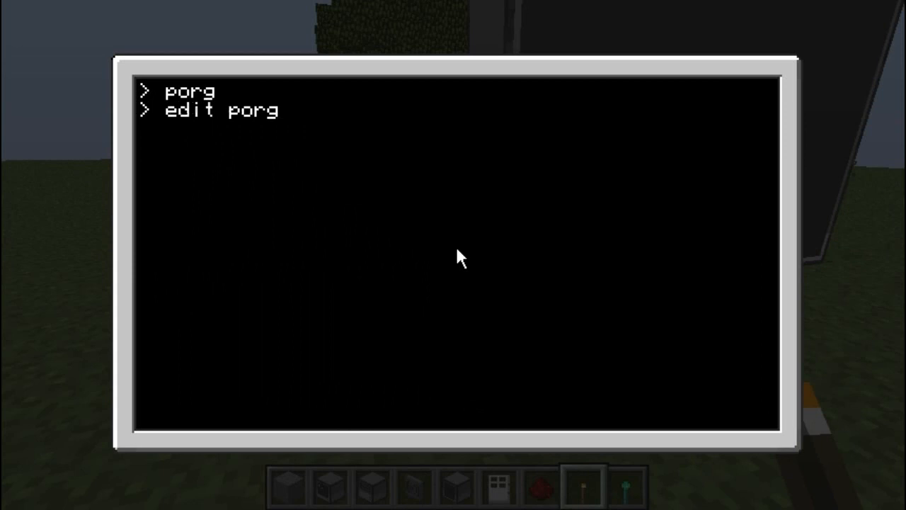
# Reopen porg in the editor, review it, and close it with text scale 5 intact
pyautogui.press('Return')
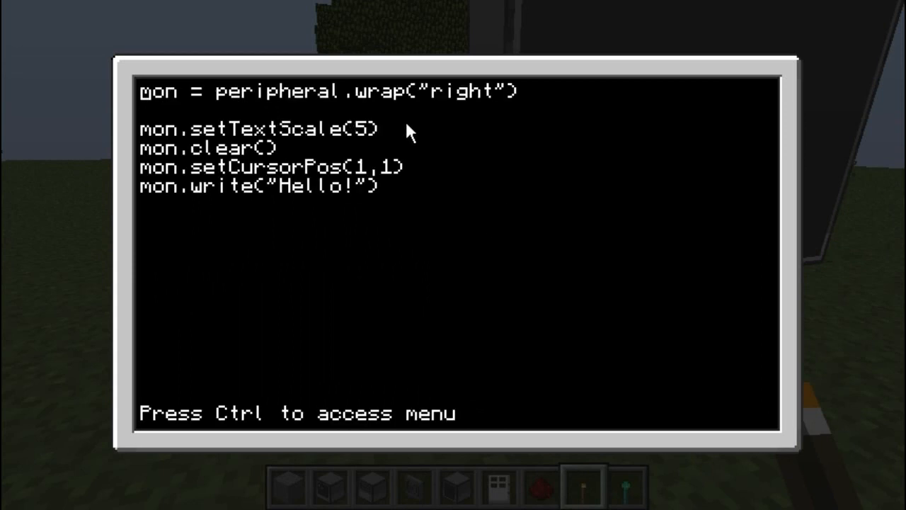
pyautogui.moveTo(176, 125)
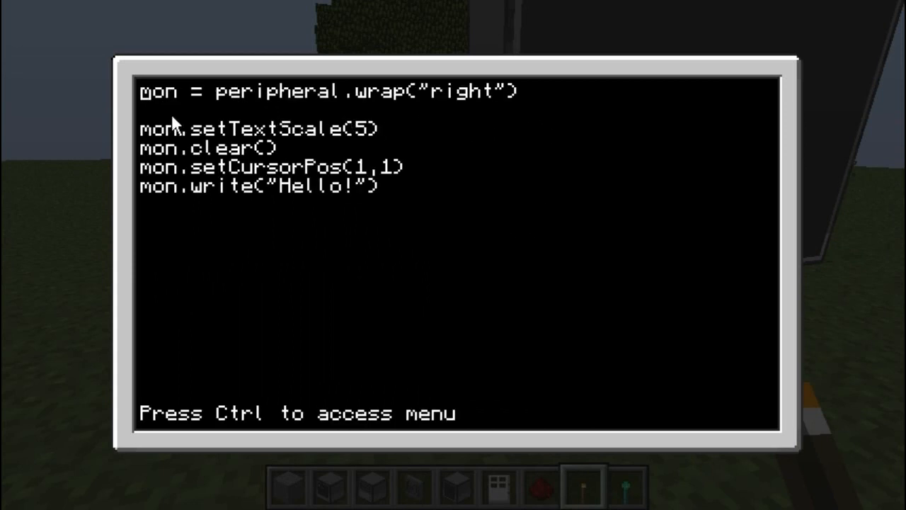
pyautogui.moveTo(496, 119)
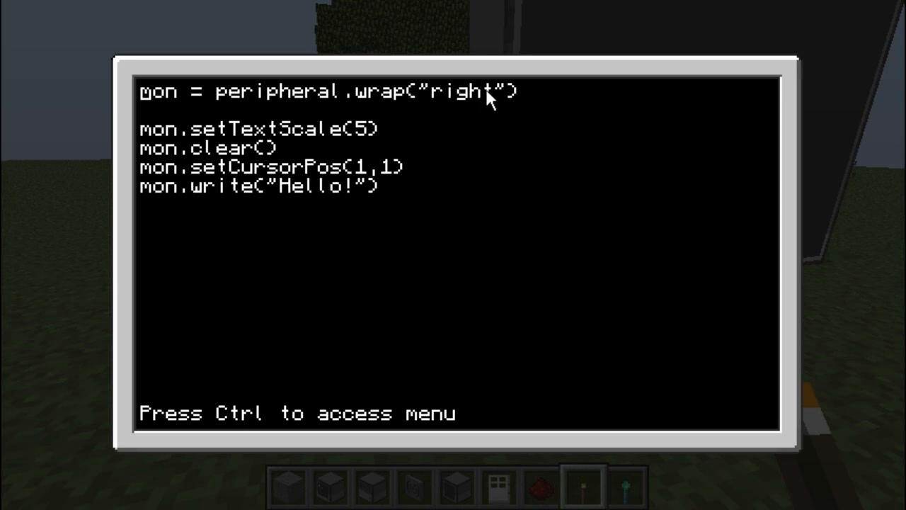
pyautogui.moveTo(476, 105)
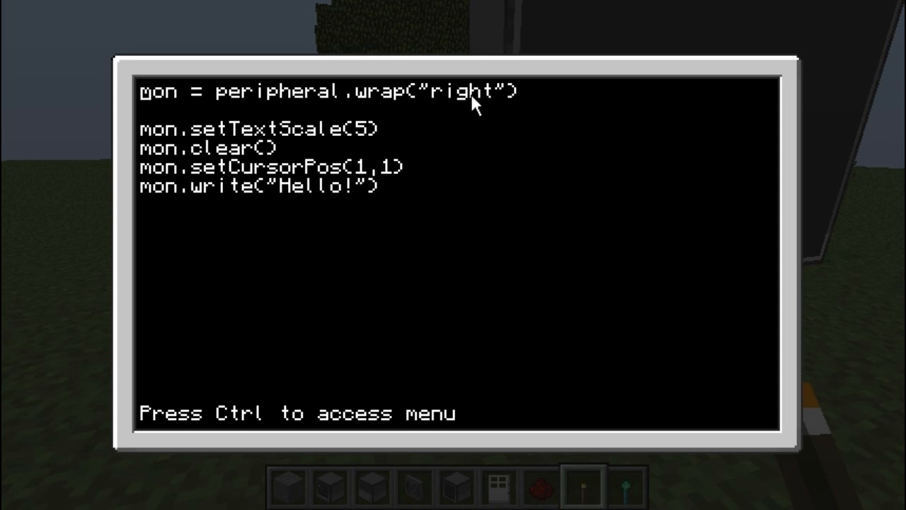
pyautogui.moveTo(465, 29)
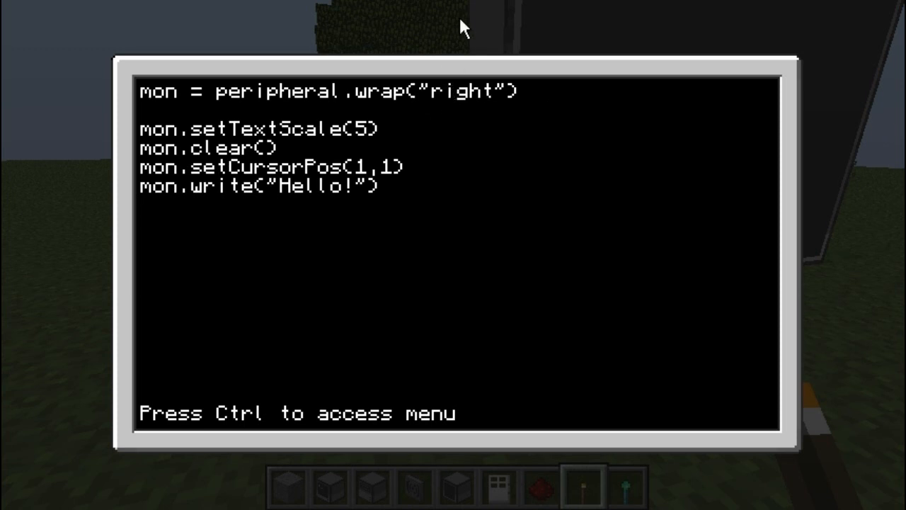
pyautogui.moveTo(193, 130)
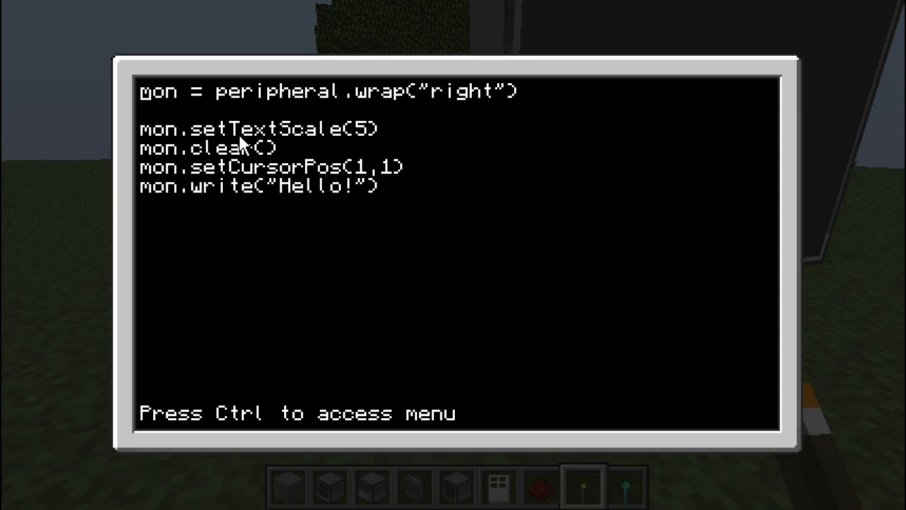
pyautogui.moveTo(297, 140)
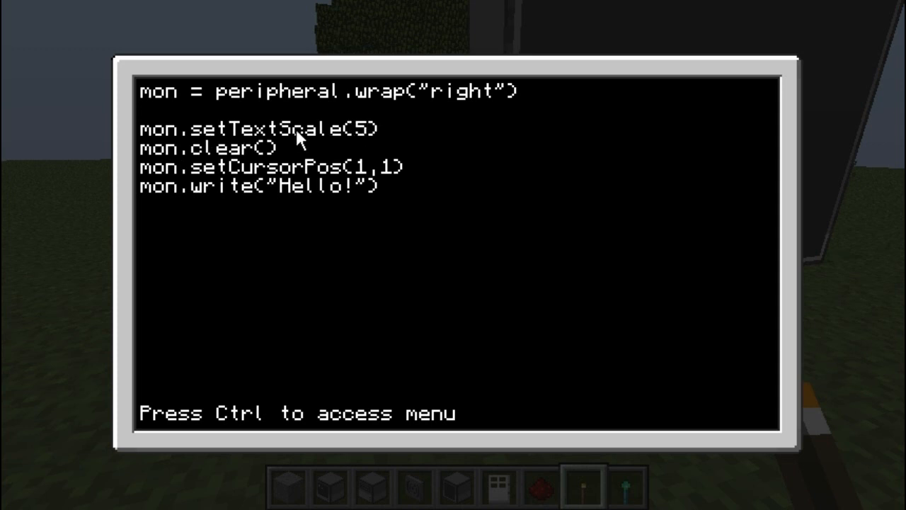
pyautogui.moveTo(215, 181)
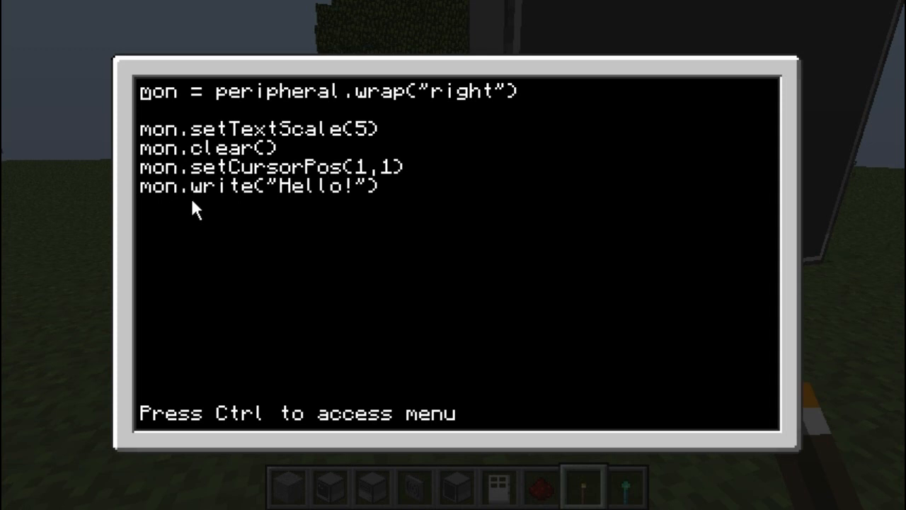
pyautogui.moveTo(272, 257)
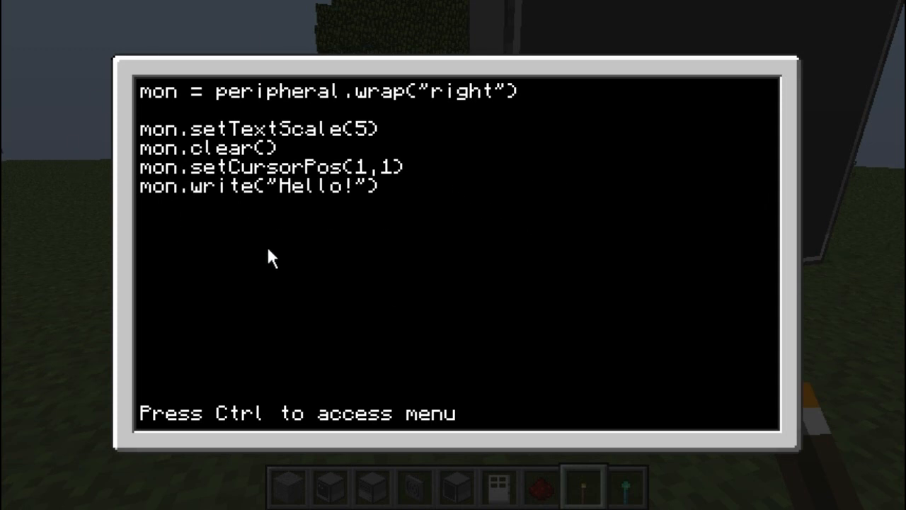
pyautogui.moveTo(272, 227)
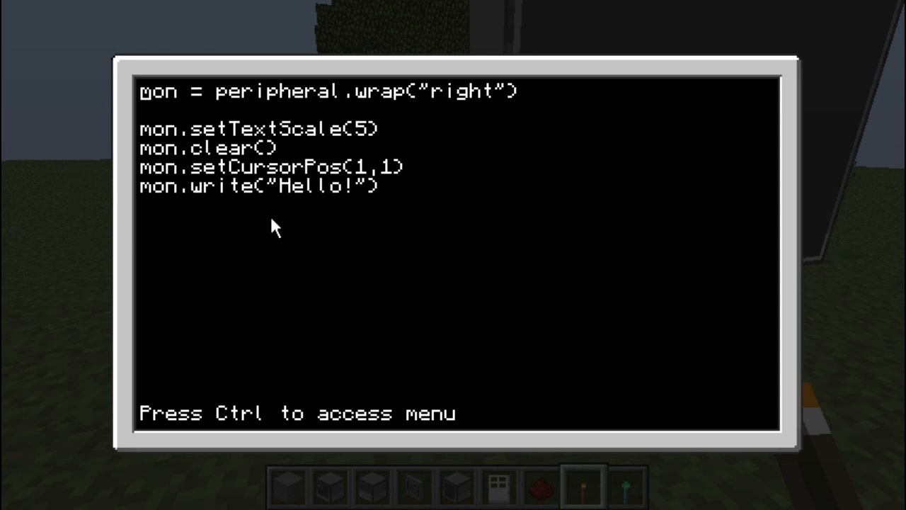
pyautogui.moveTo(324, 214)
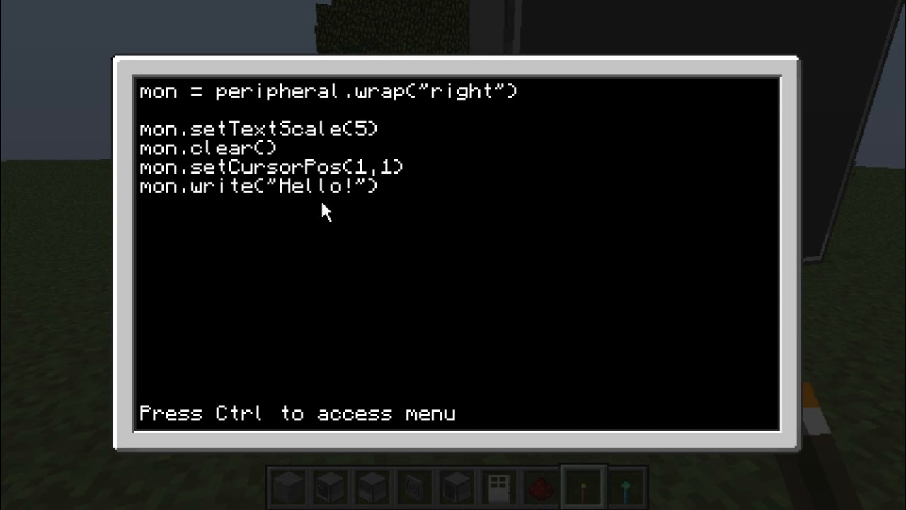
pyautogui.write('2')
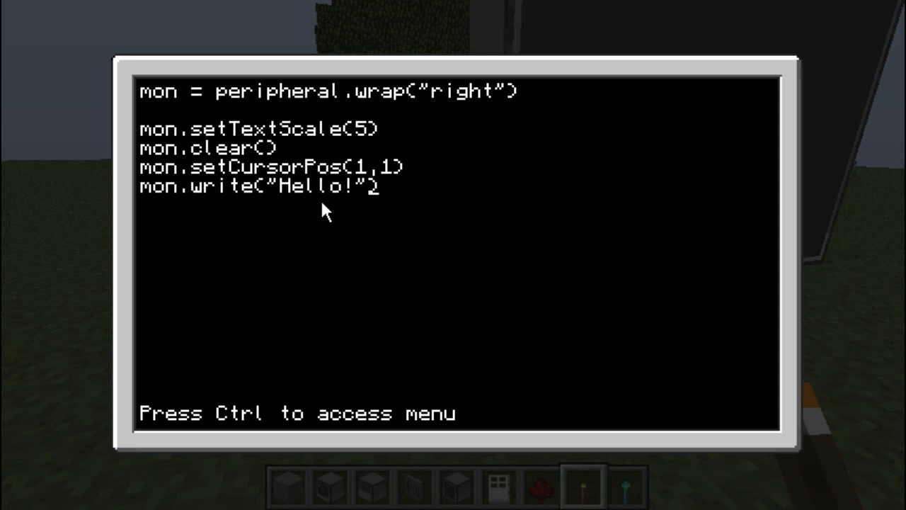
pyautogui.press('Backspace')
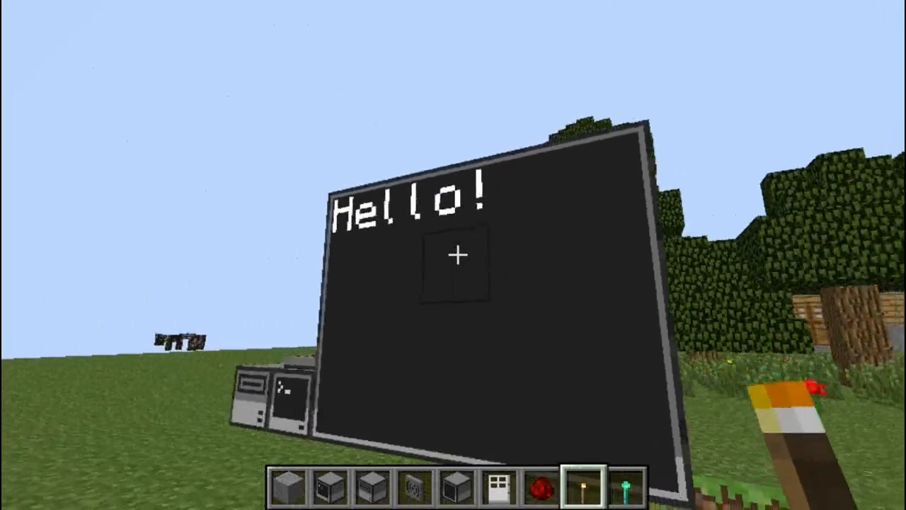
pyautogui.moveTo(453, 255)
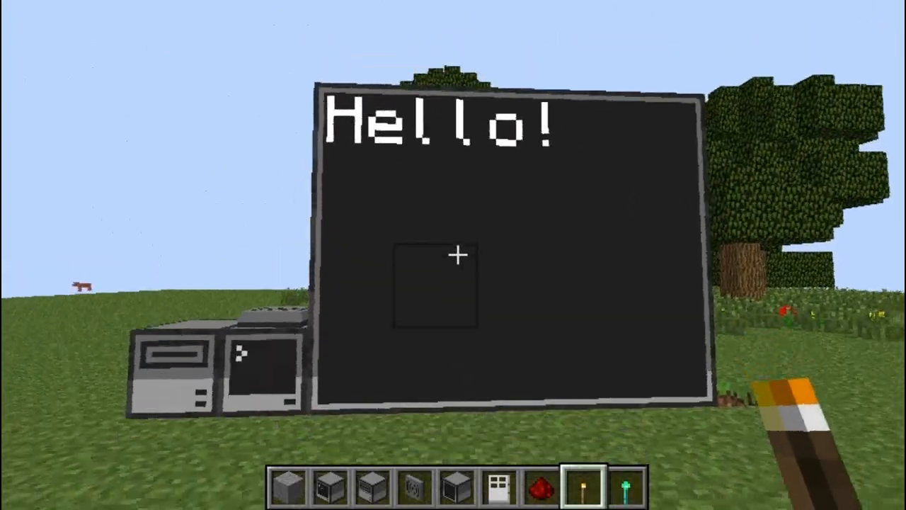